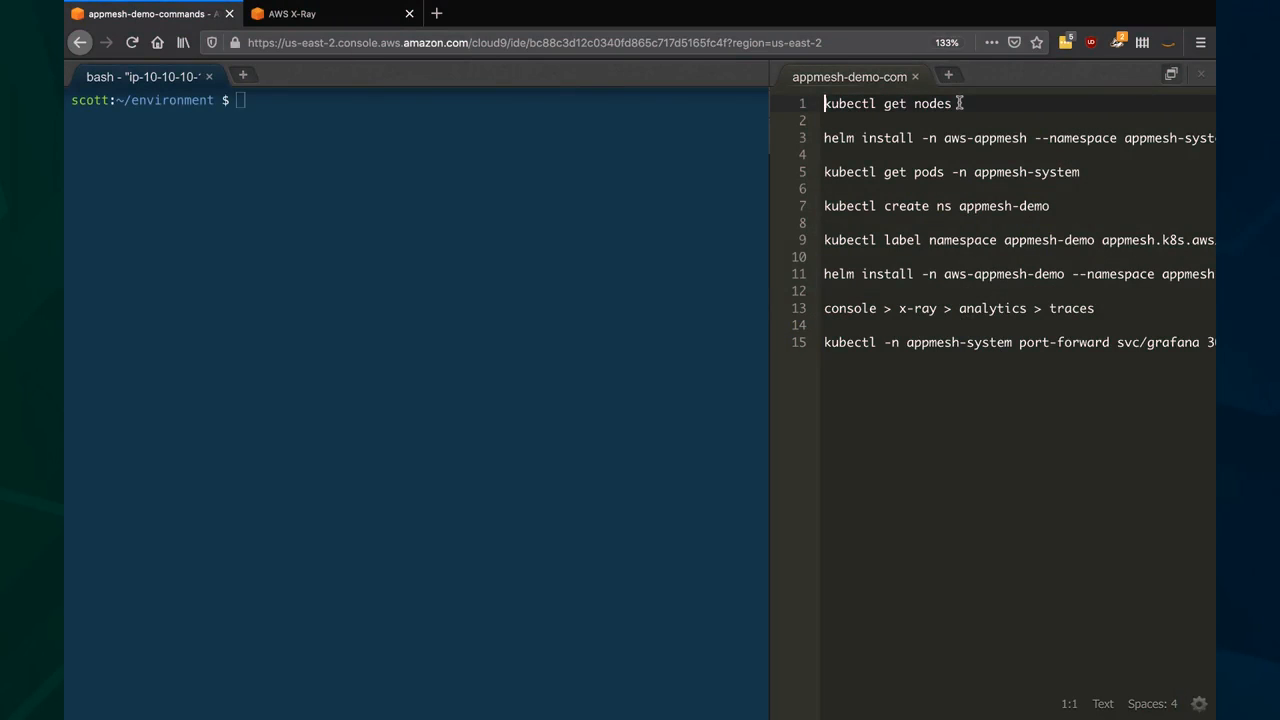
Run kubectl get nodes and review the node and helm install output in the terminal.
{"action": "double_click", "coordinate": [884, 104]}
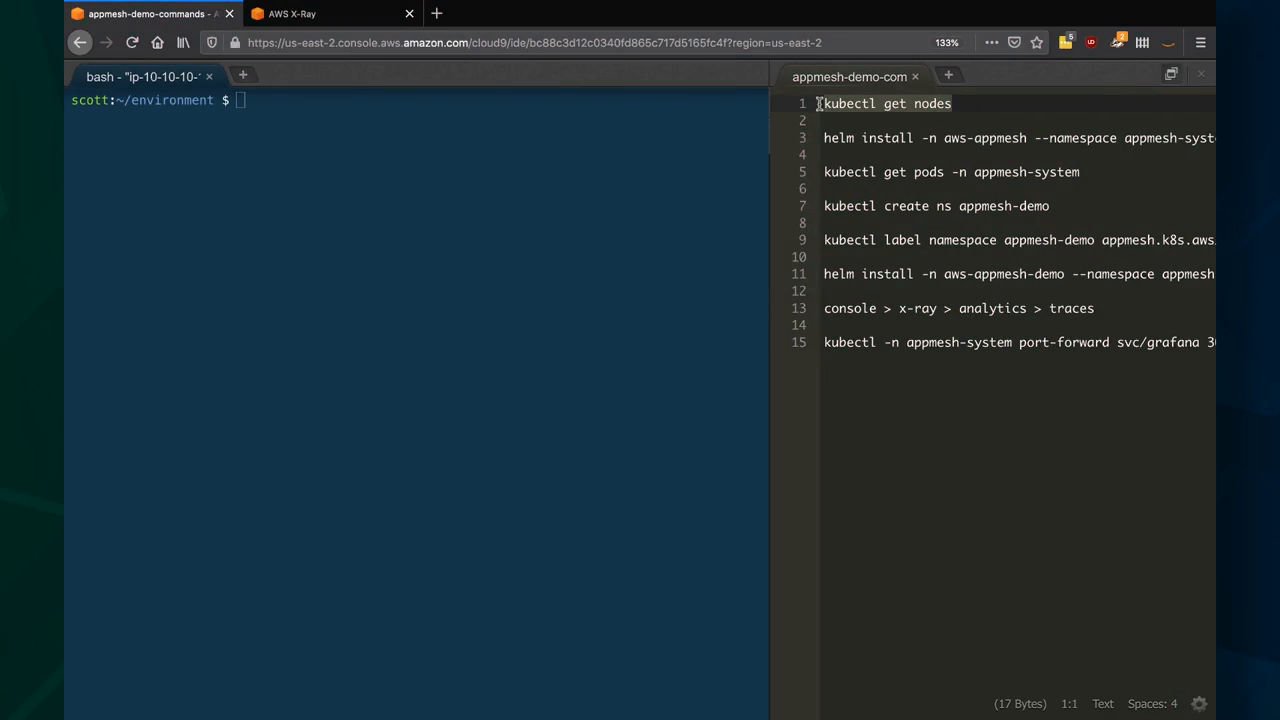
{"action": "type", "text": "kubectl get nodes"}
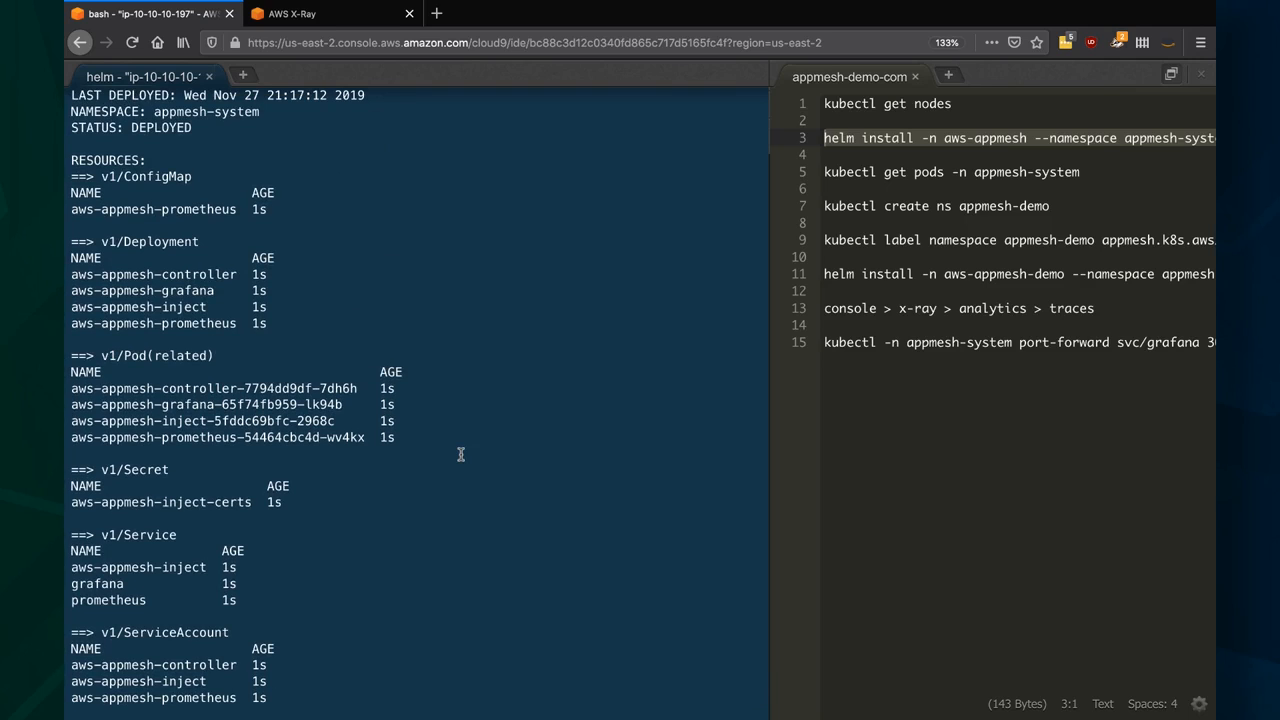
{"action": "scroll", "scroll_direction": "down", "scroll_amount": 3}
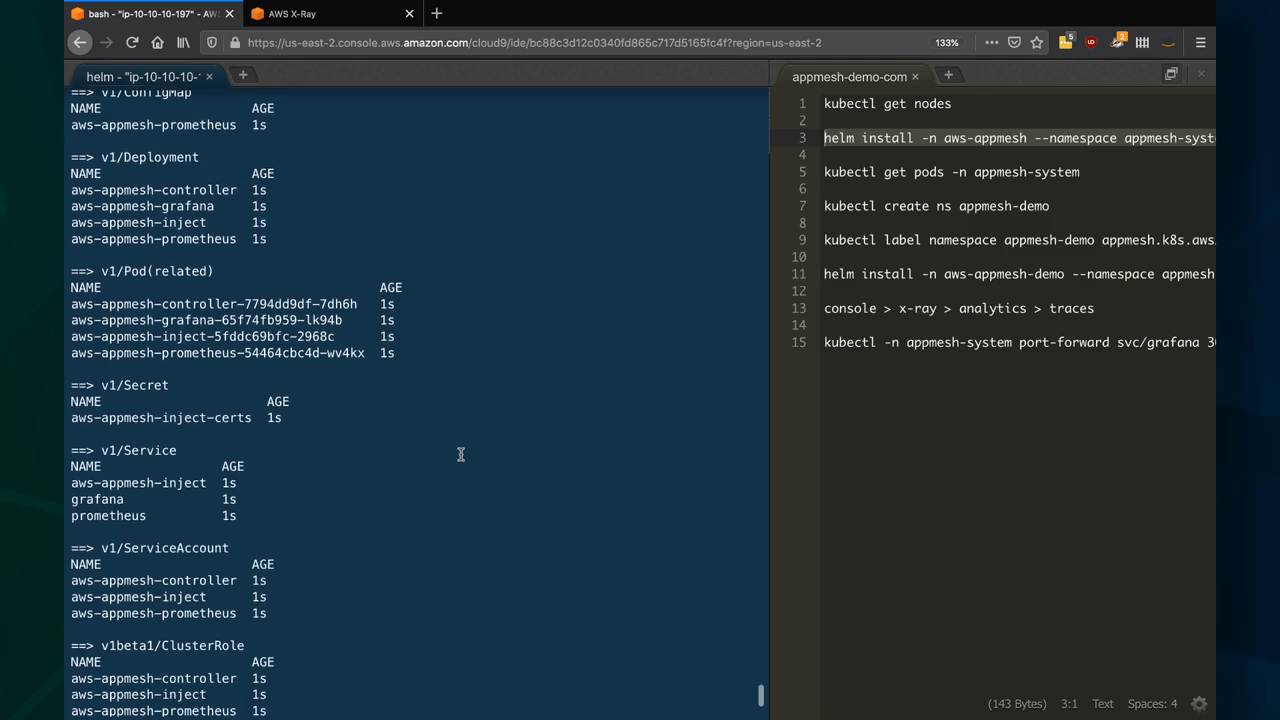
{"action": "scroll", "scroll_direction": "down", "scroll_amount": 3}
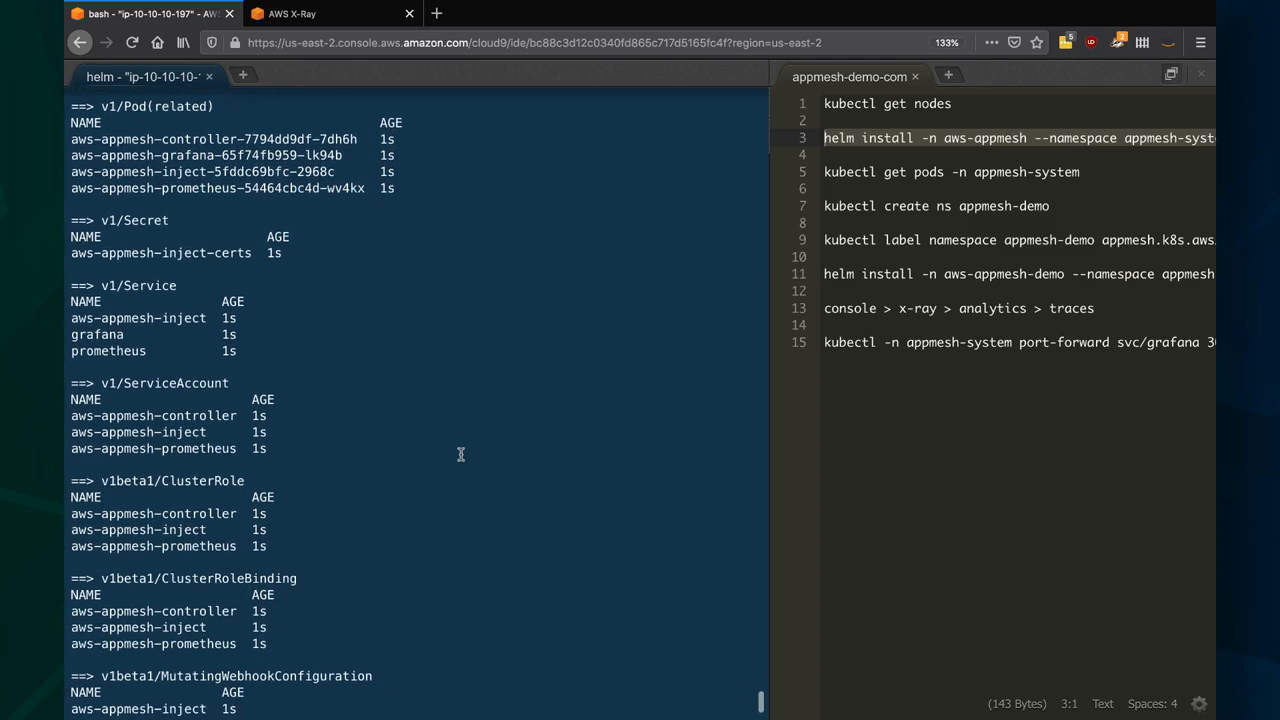
{"action": "scroll", "scroll_direction": "down", "scroll_amount": 3}
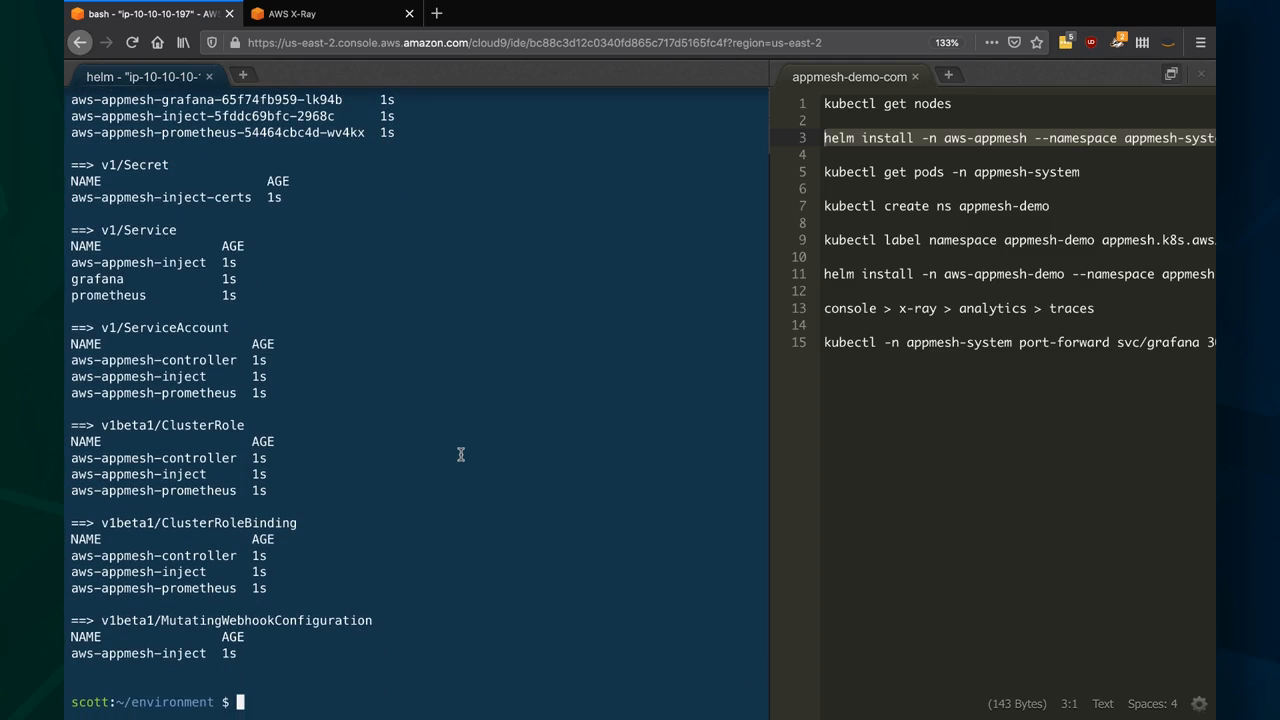
{"action": "mouse_move", "coordinate": [1018, 172]}
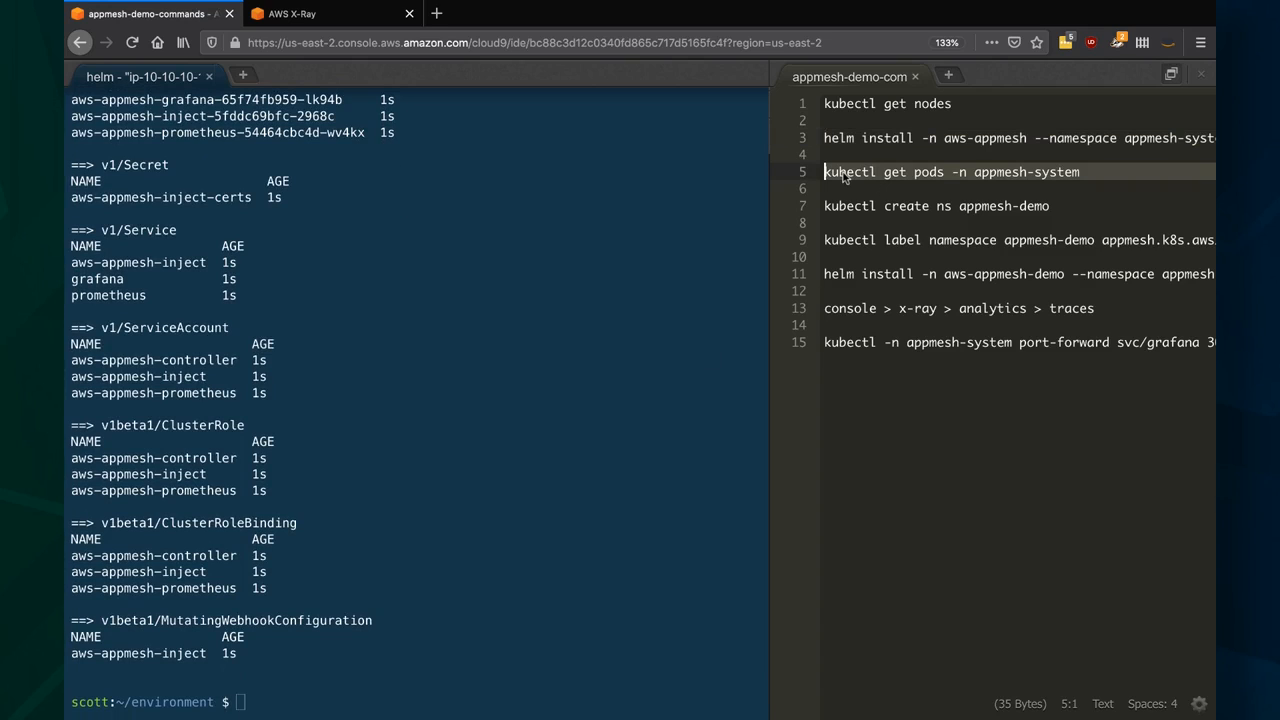
{"action": "mouse_move", "coordinate": [256, 708]}
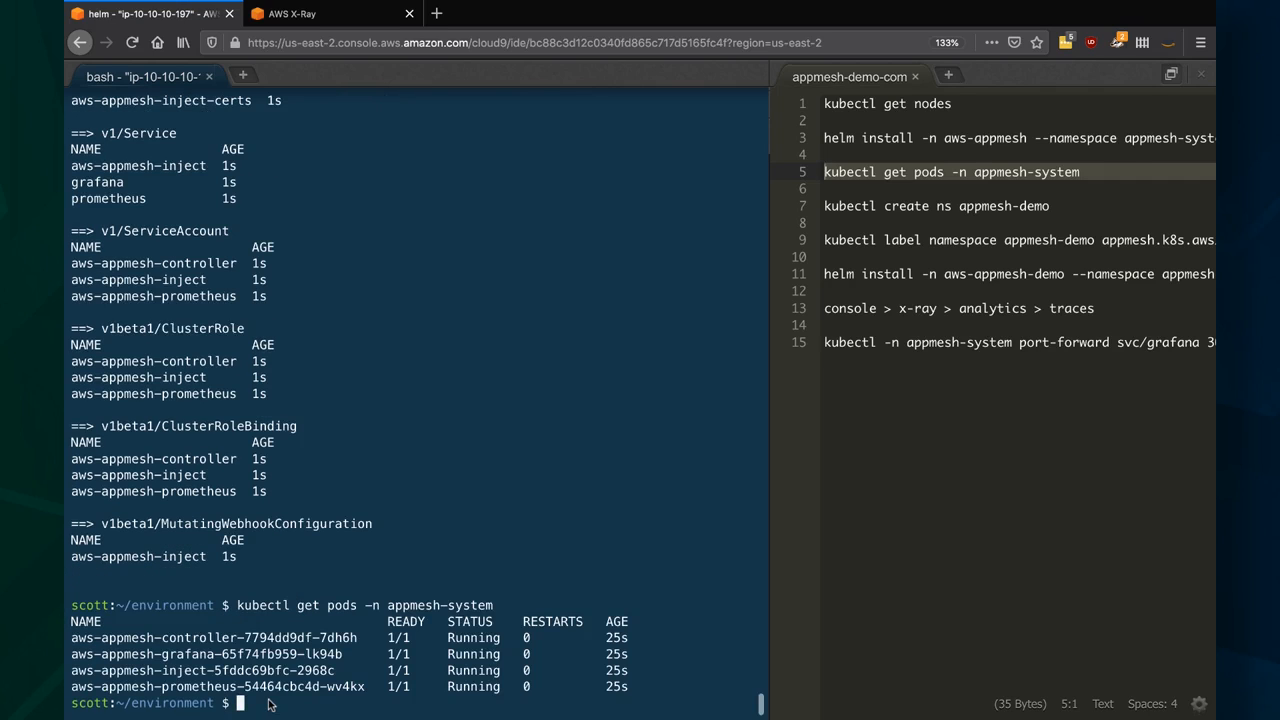
{"action": "mouse_move", "coordinate": [308, 704]}
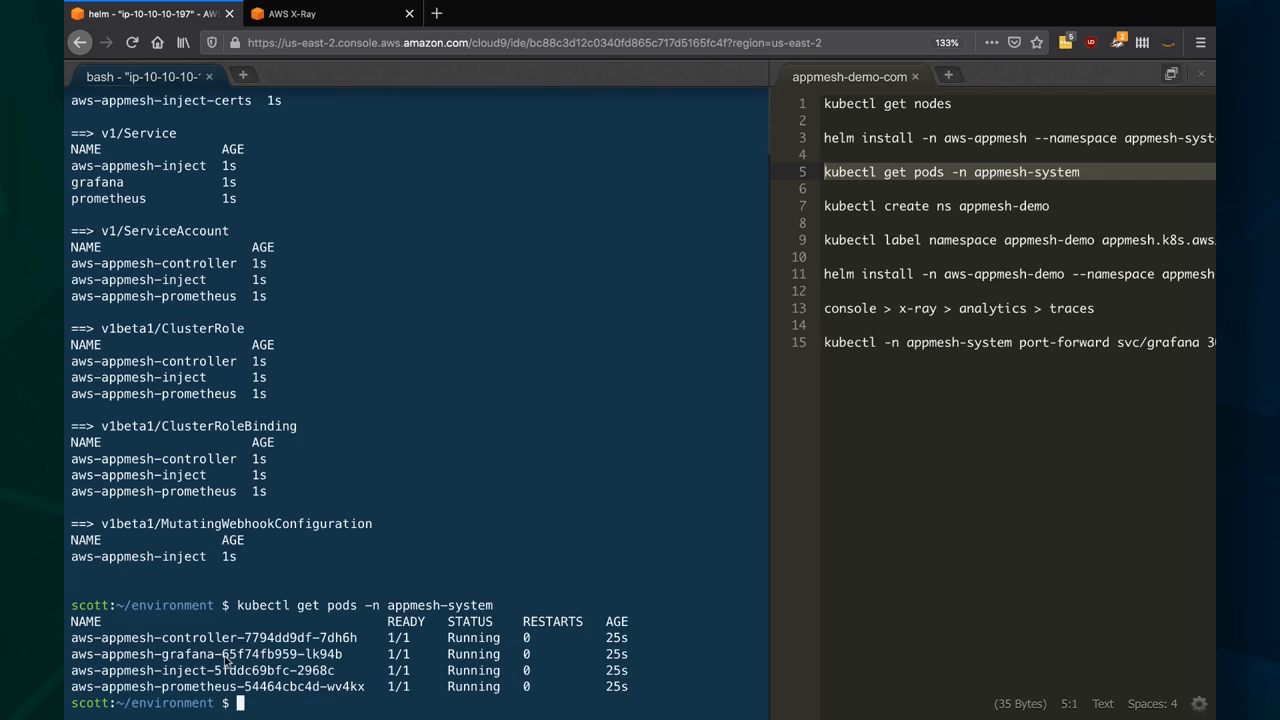
{"action": "mouse_move", "coordinate": [504, 544]}
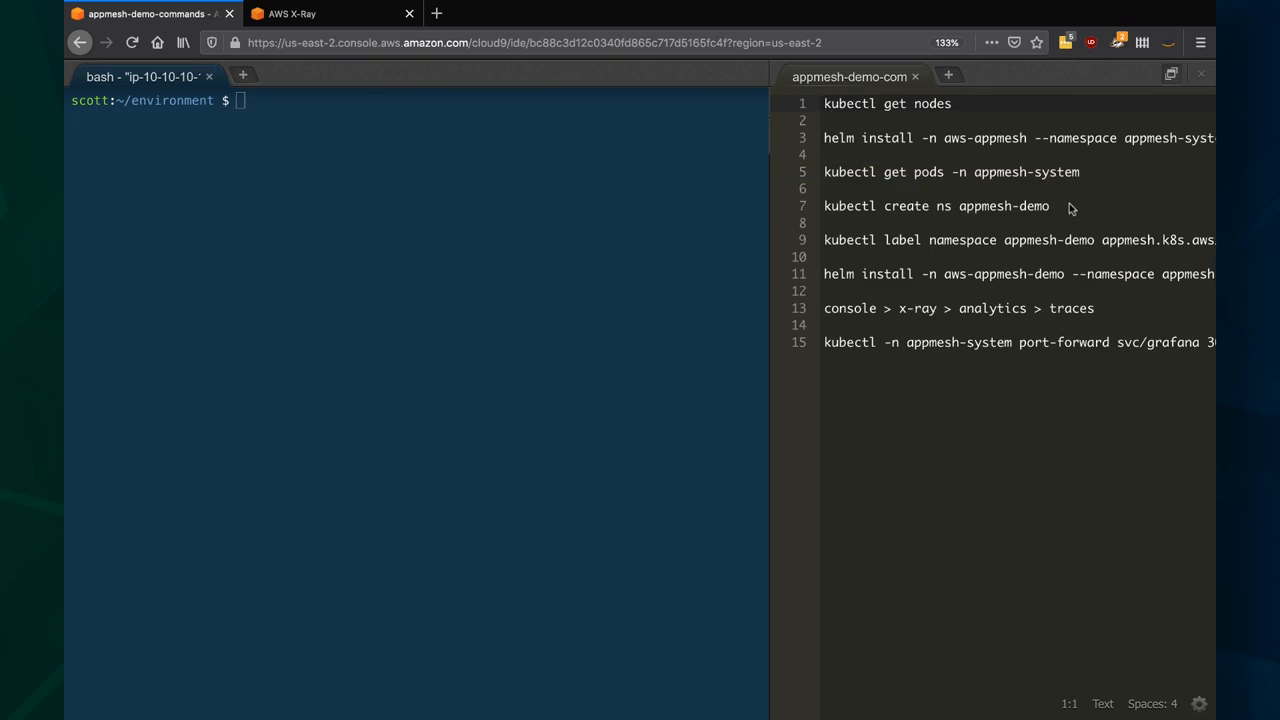
Select the kubectl create ns appmesh-demo command line in the notes to run it.
{"action": "triple_click", "coordinate": [936, 206]}
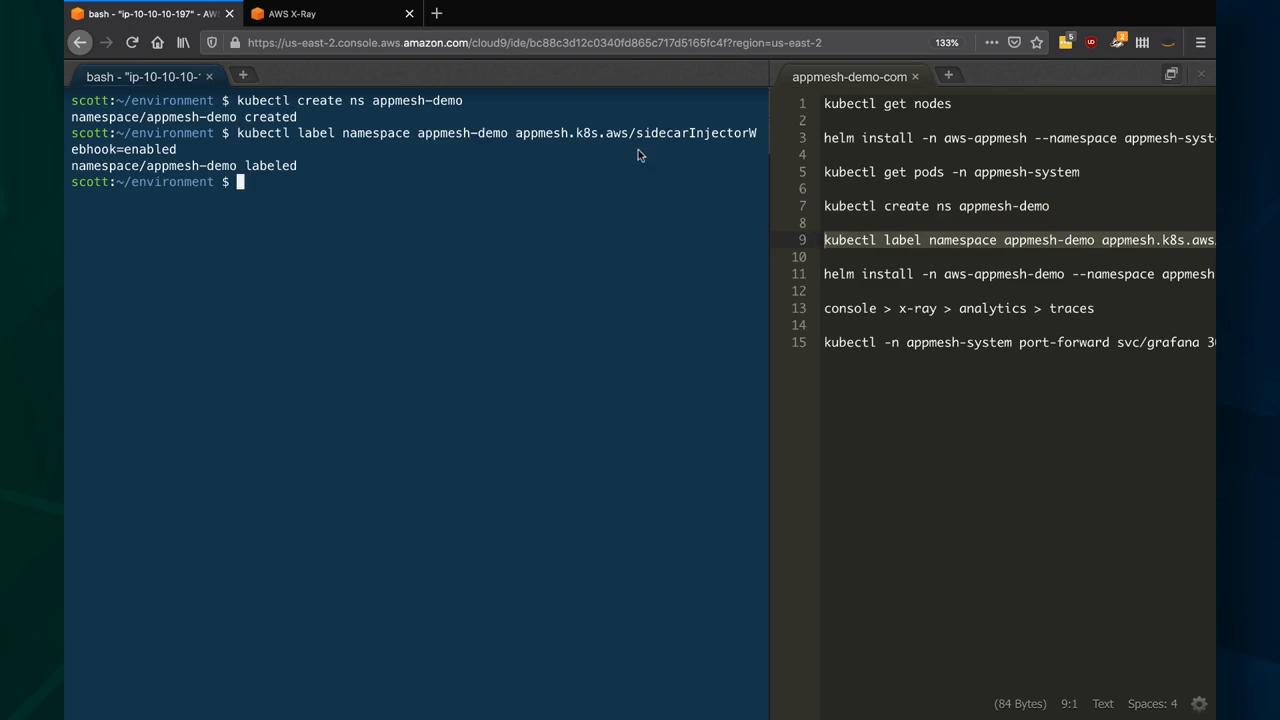
{"action": "mouse_move", "coordinate": [170, 164]}
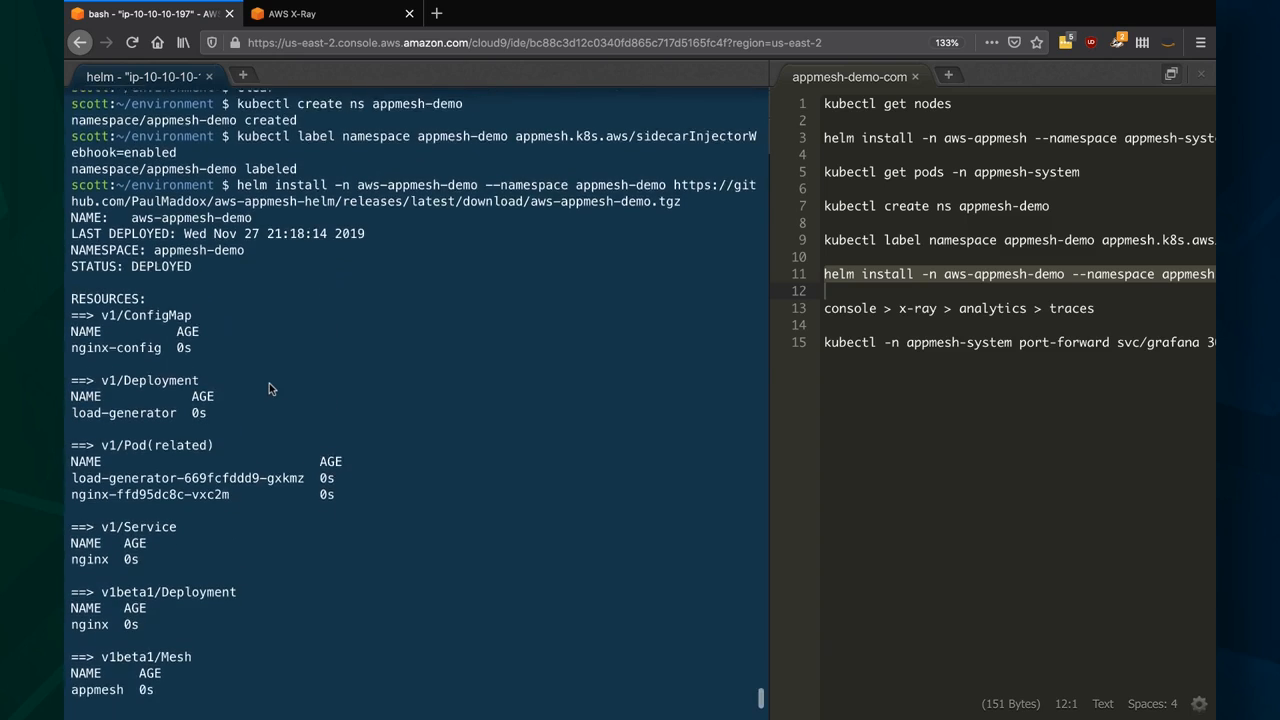
Review the demo install output, then run kubectl get pods -n appmesh-demo to check the pods.
{"action": "scroll", "scroll_direction": "down", "scroll_amount": 3}
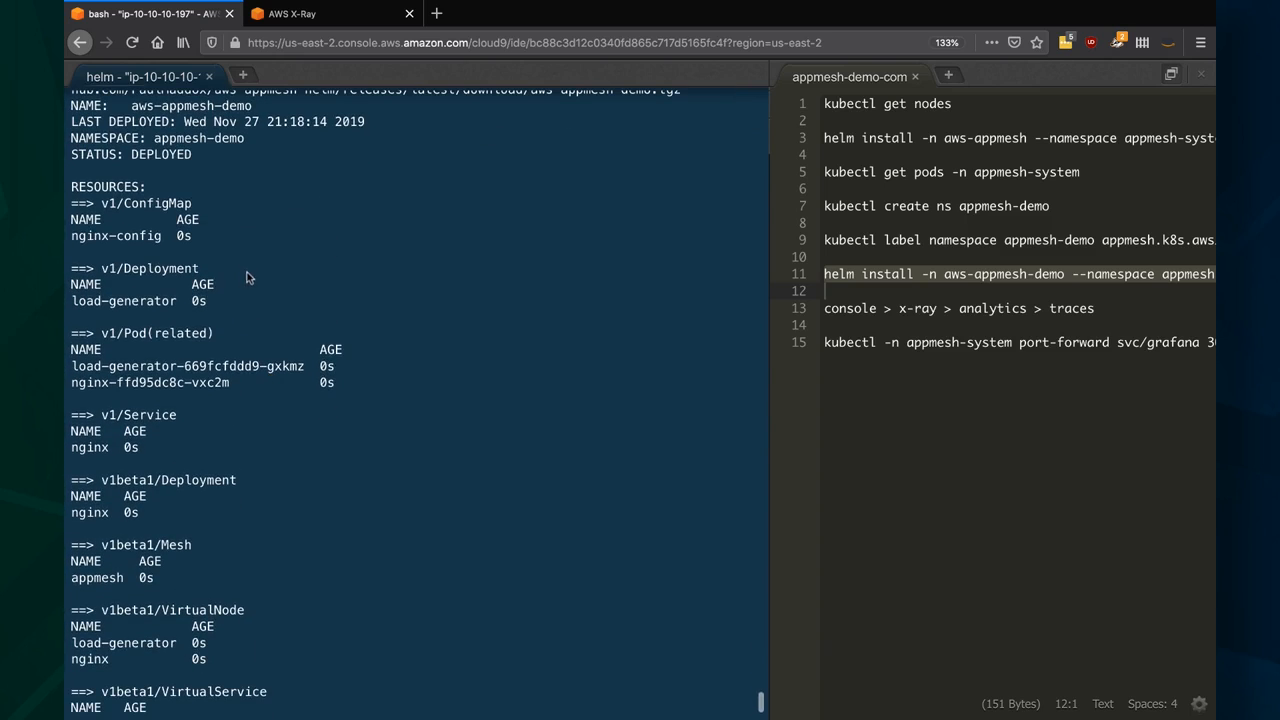
{"action": "mouse_move", "coordinate": [224, 340]}
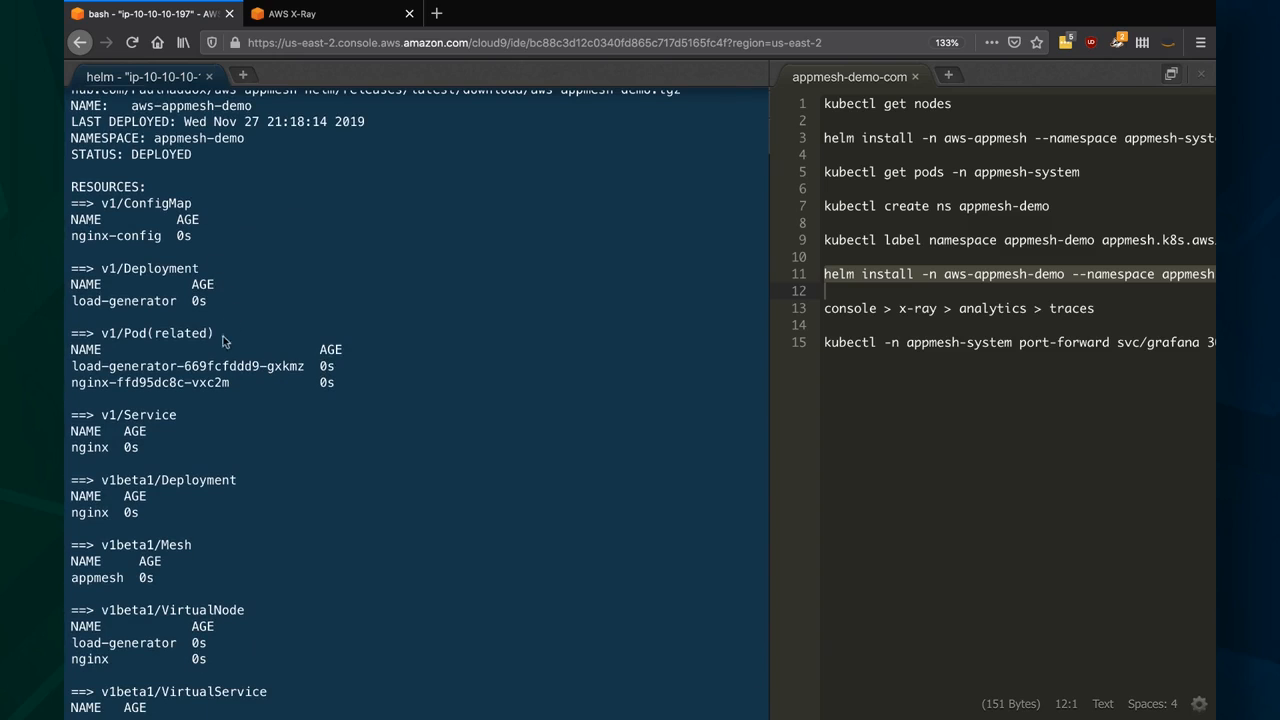
{"action": "scroll", "scroll_direction": "down", "scroll_amount": 3}
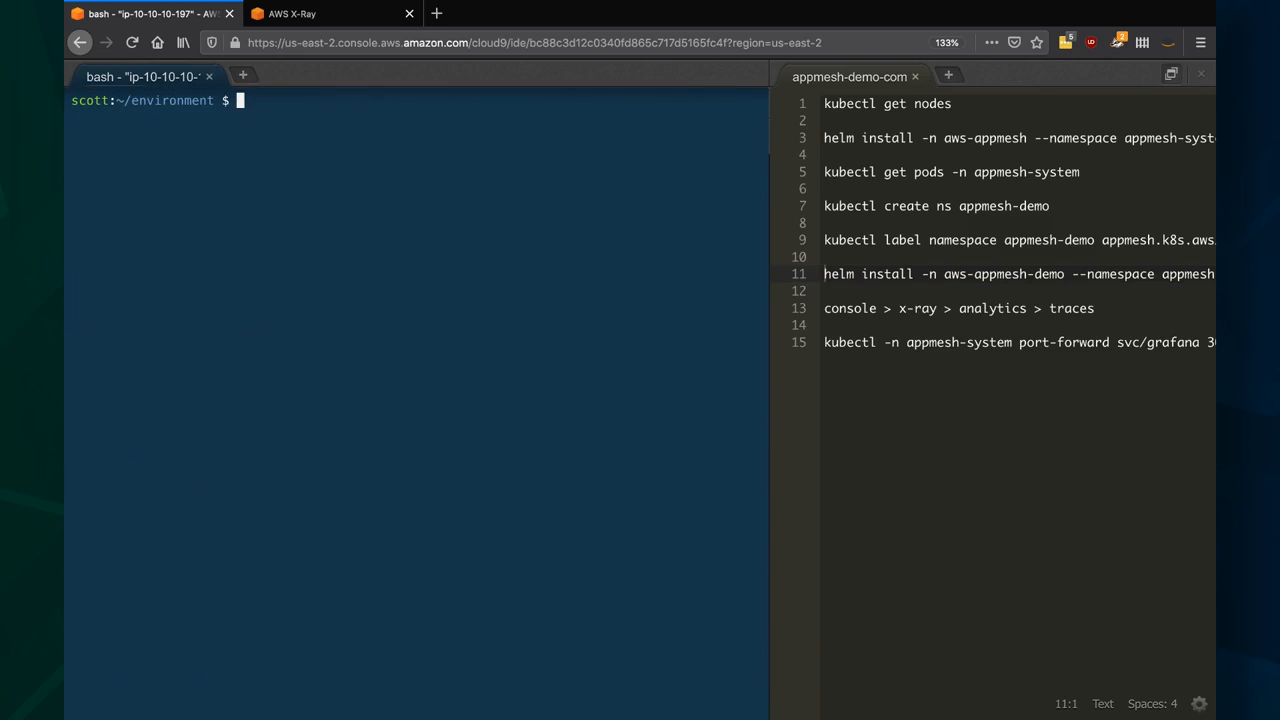
{"action": "type", "text": "kubectl get po"}
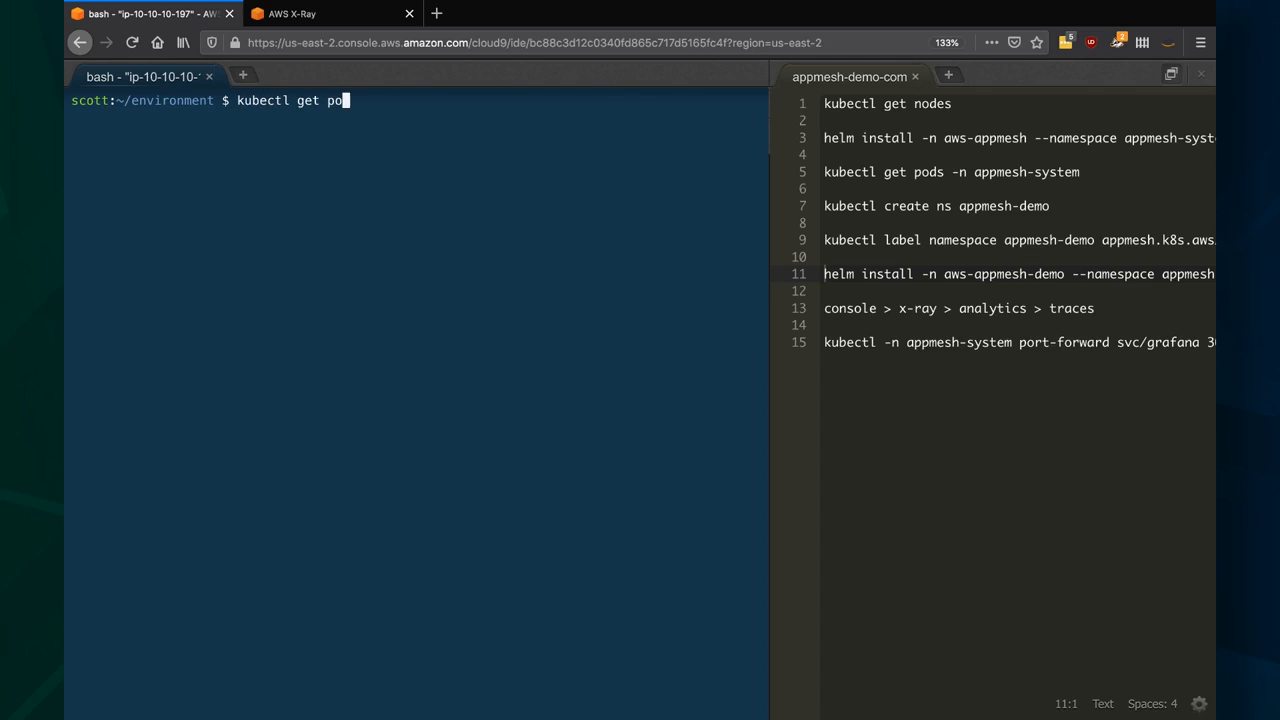
{"action": "type", "text": "ds -n appmesh-demo"}
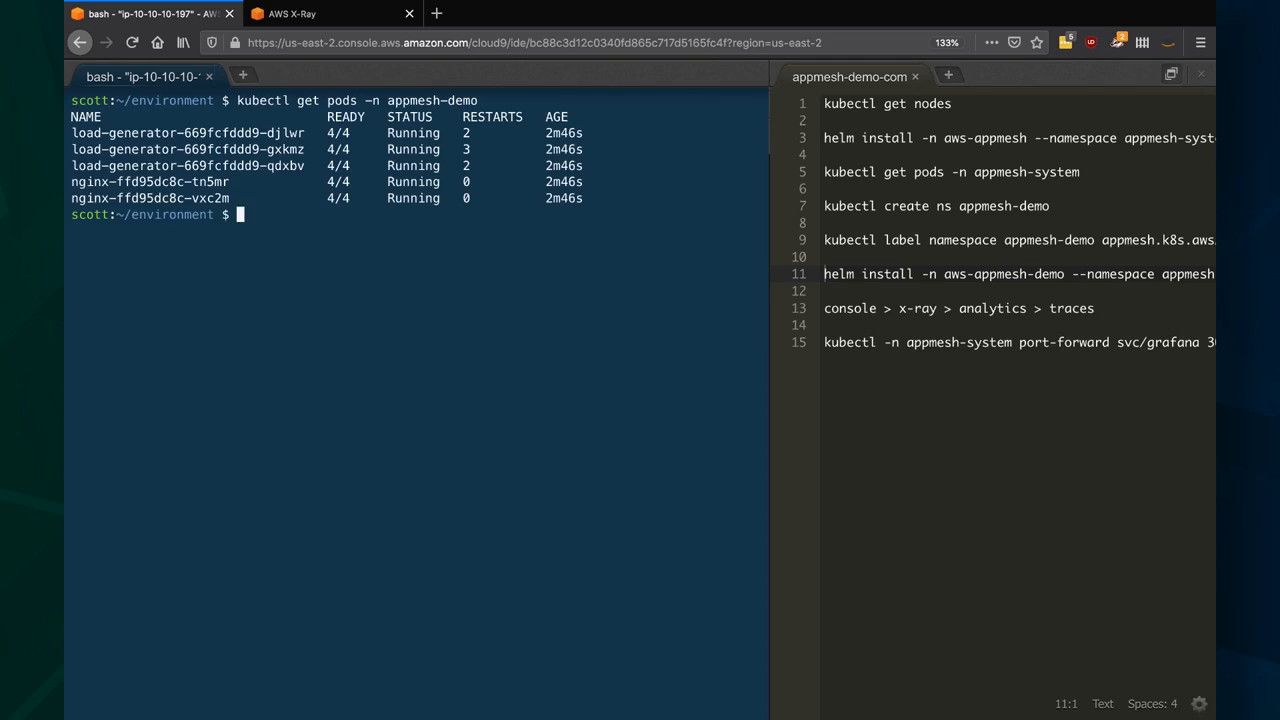
{"action": "mouse_move", "coordinate": [268, 216]}
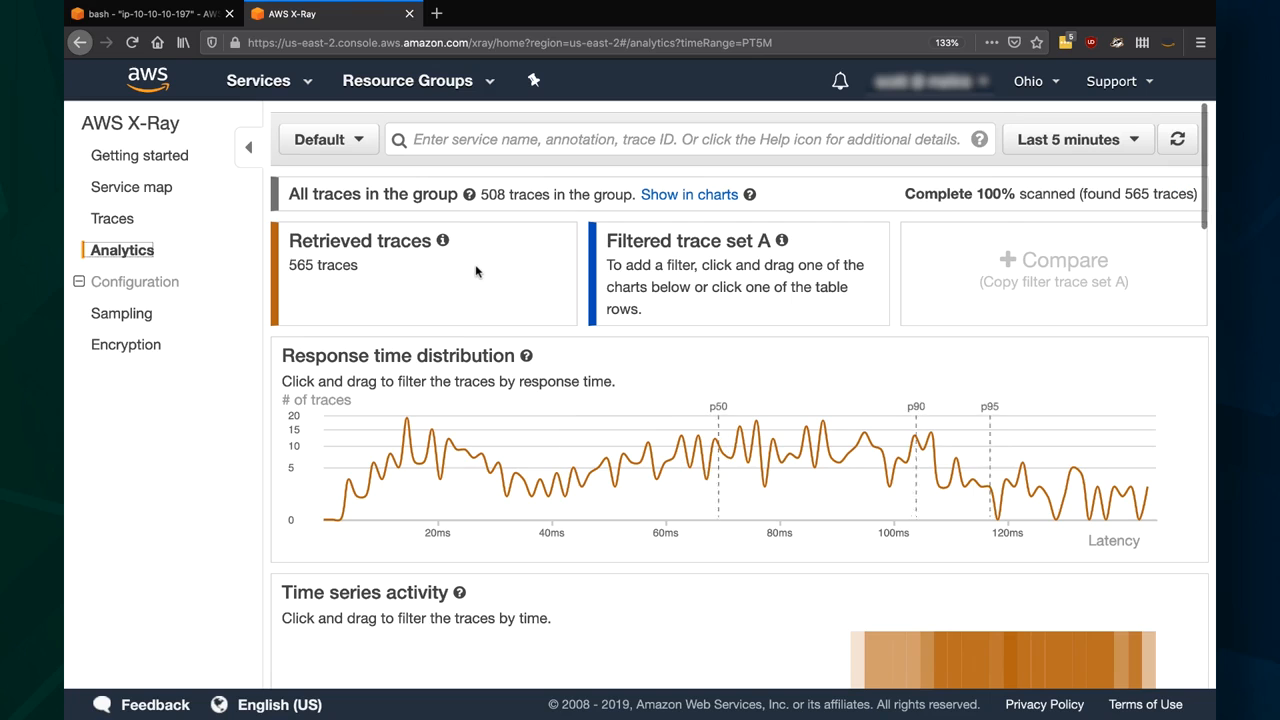
{"action": "mouse_move", "coordinate": [608, 512]}
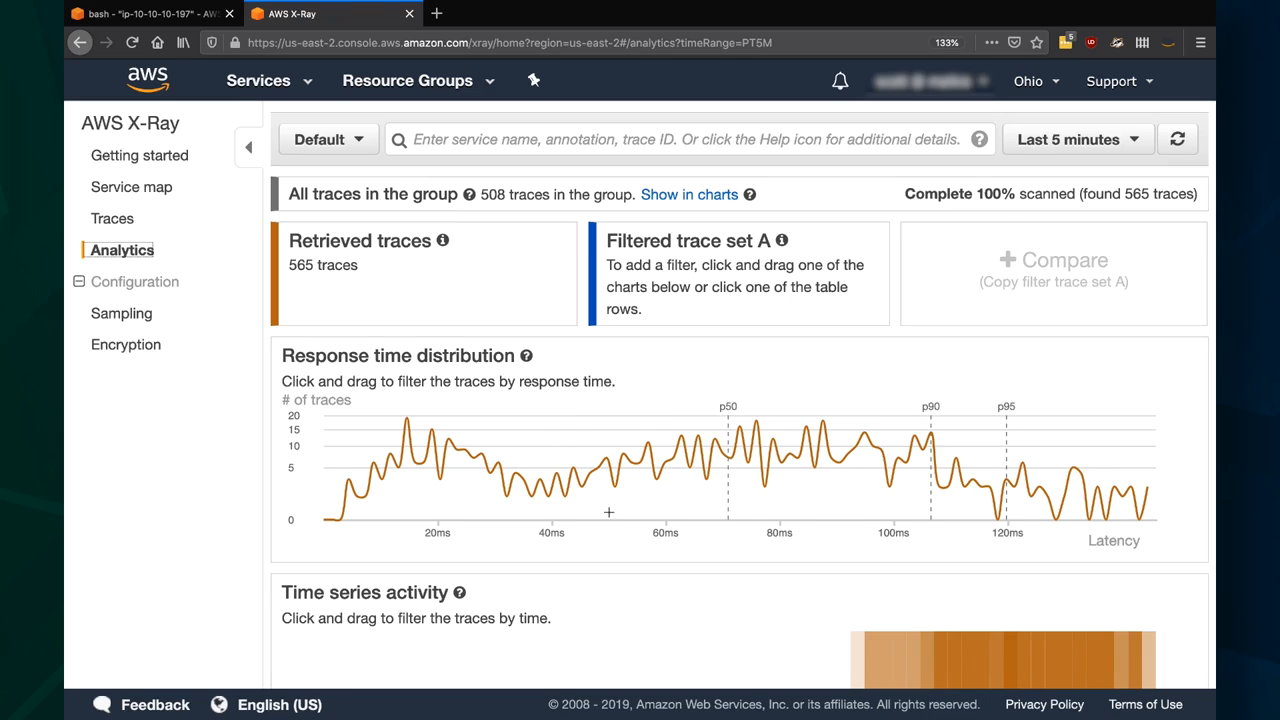
Select a response time range on the Analytics distribution, then go to the Traces list.
{"action": "scroll", "scroll_direction": "down", "scroll_amount": 3}
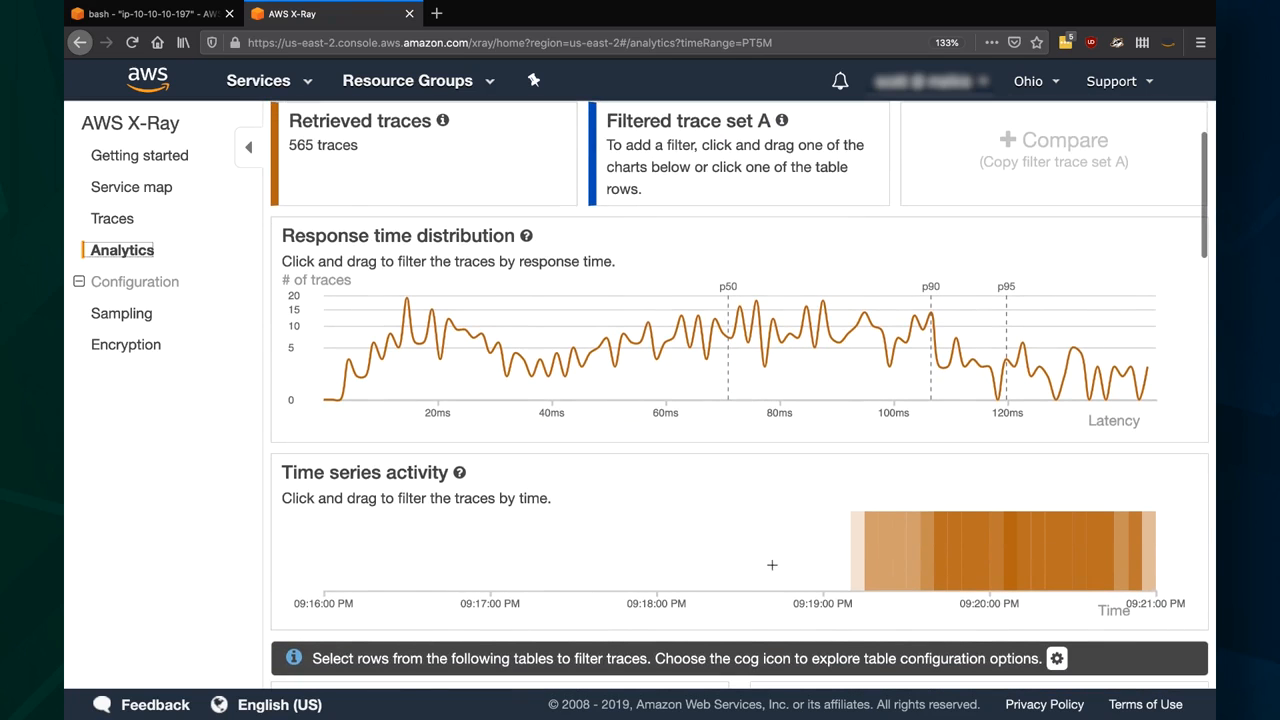
{"action": "mouse_move", "coordinate": [740, 378]}
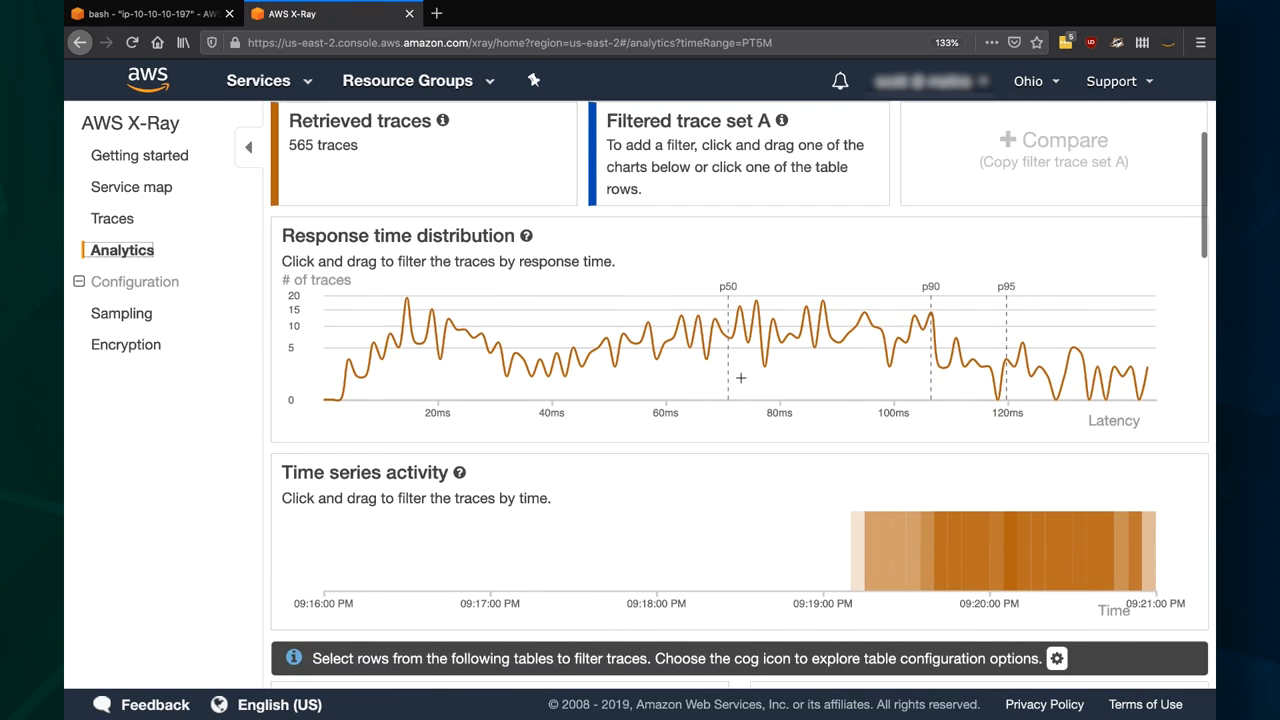
{"action": "mouse_move", "coordinate": [1012, 314]}
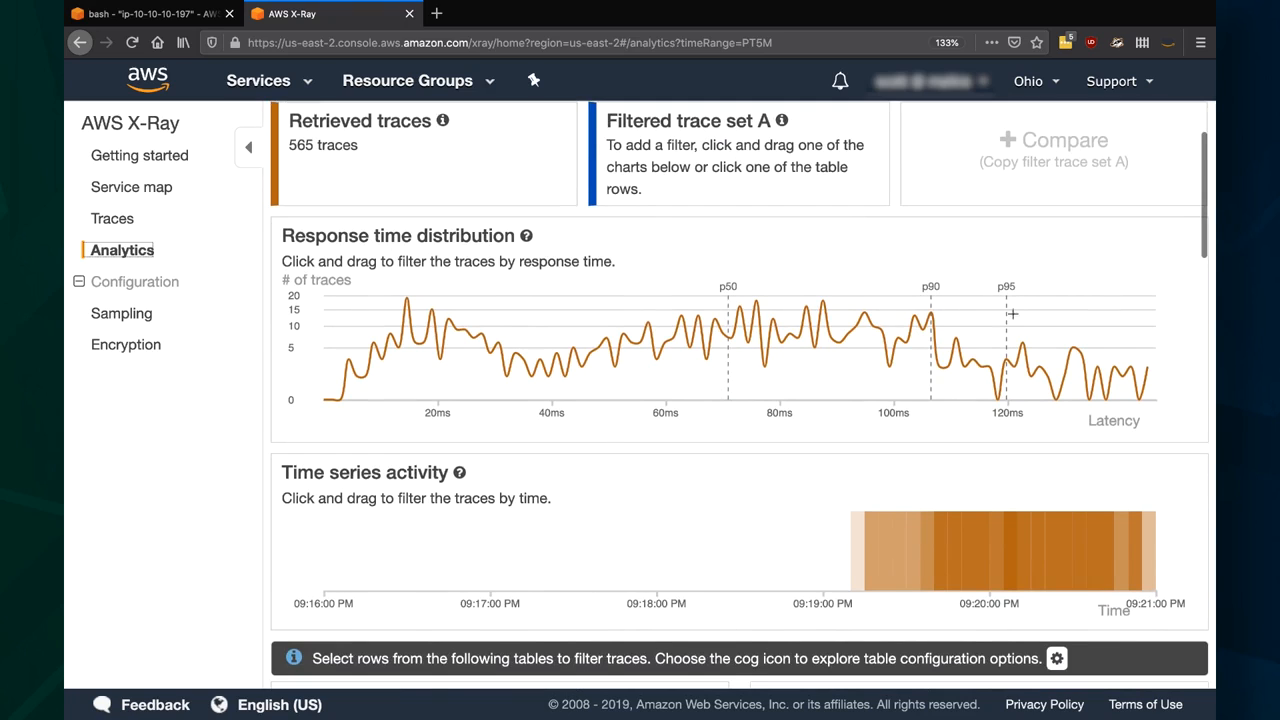
{"action": "mouse_move", "coordinate": [948, 536]}
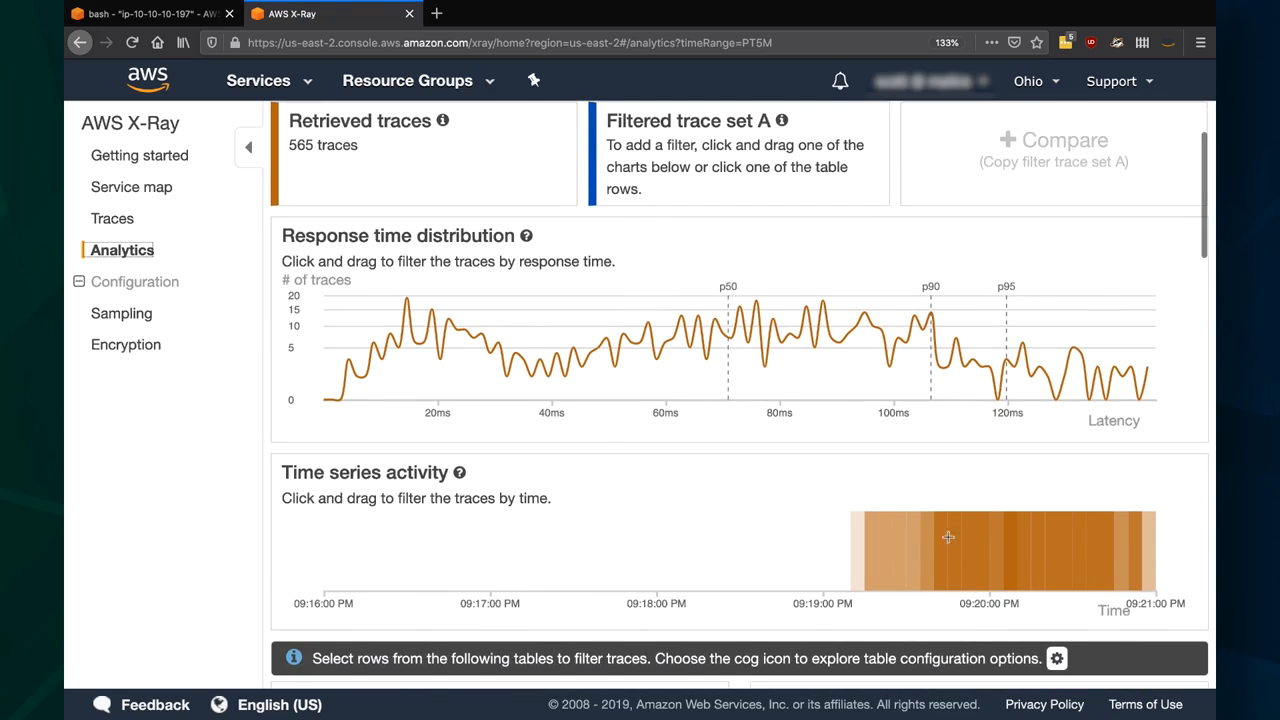
{"action": "left_click_drag", "start_coordinate": [948, 538], "coordinate": [1024, 550]}
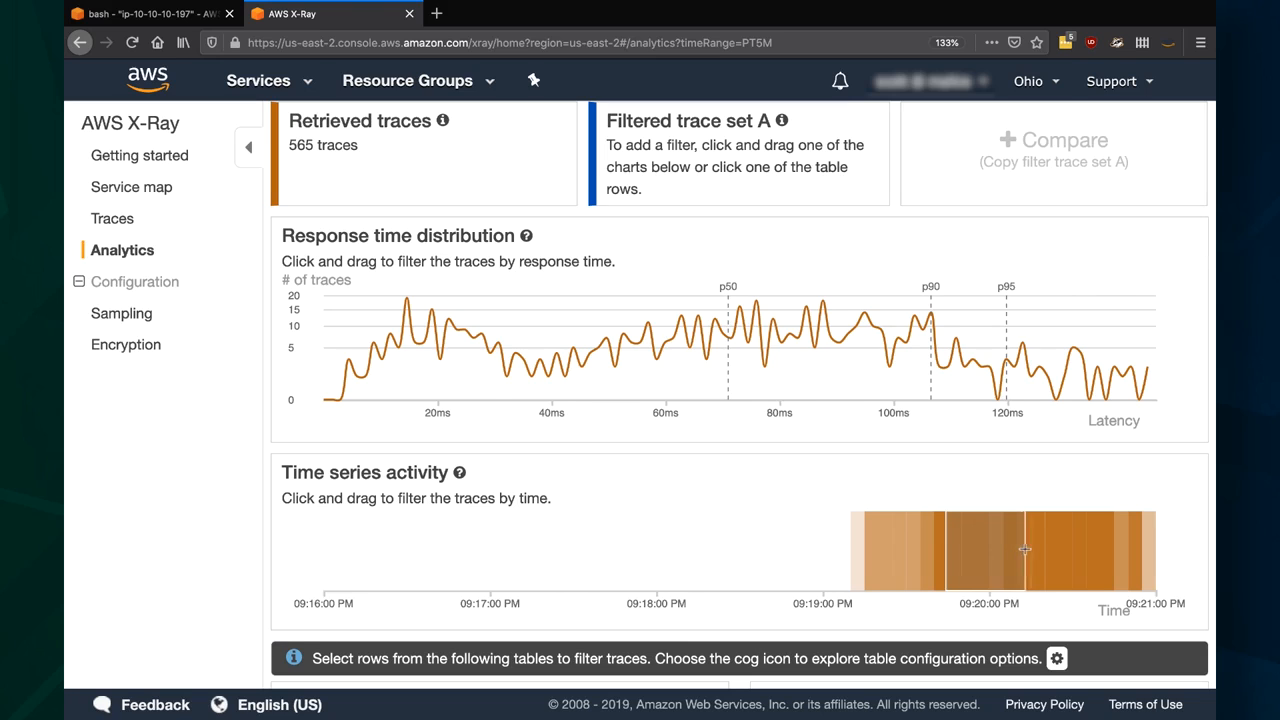
{"action": "left_click_drag", "start_coordinate": [940, 550], "coordinate": [1030, 550]}
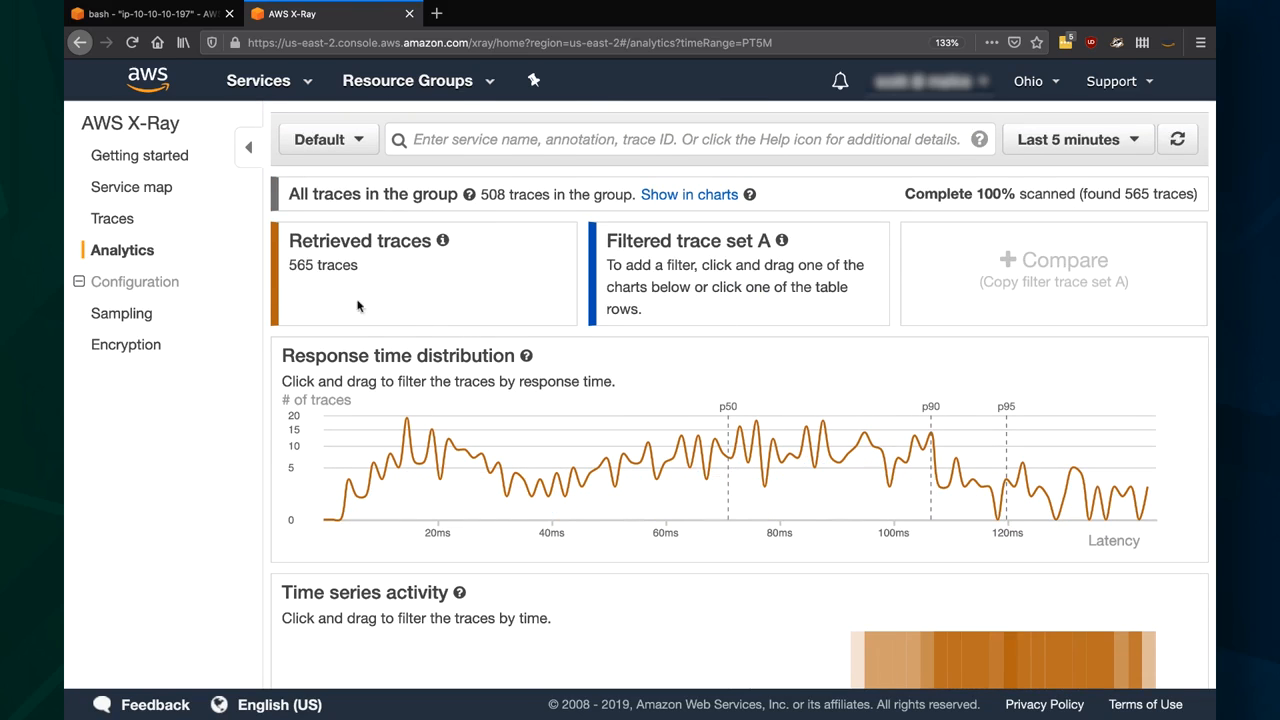
{"action": "left_click", "coordinate": [112, 218]}
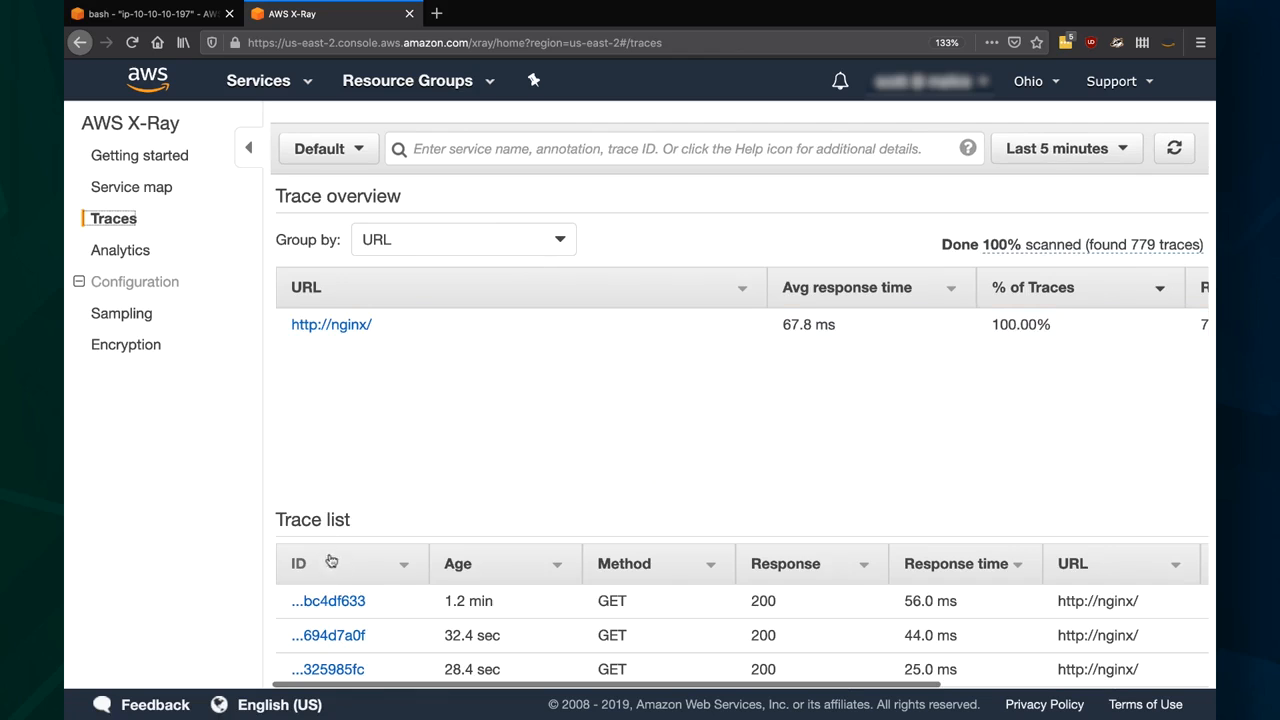
View the first nginx trace's details, return to the list and open another trace's timeline.
{"action": "left_click", "coordinate": [328, 600]}
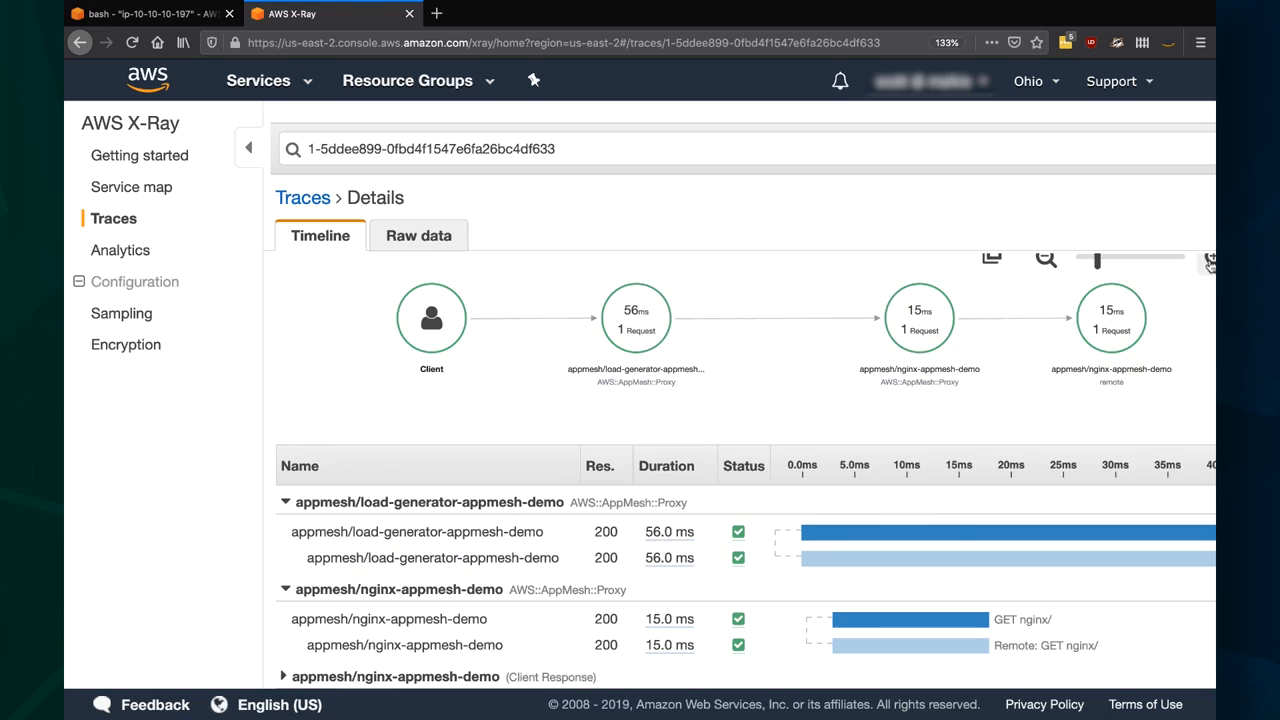
{"action": "mouse_move", "coordinate": [696, 348]}
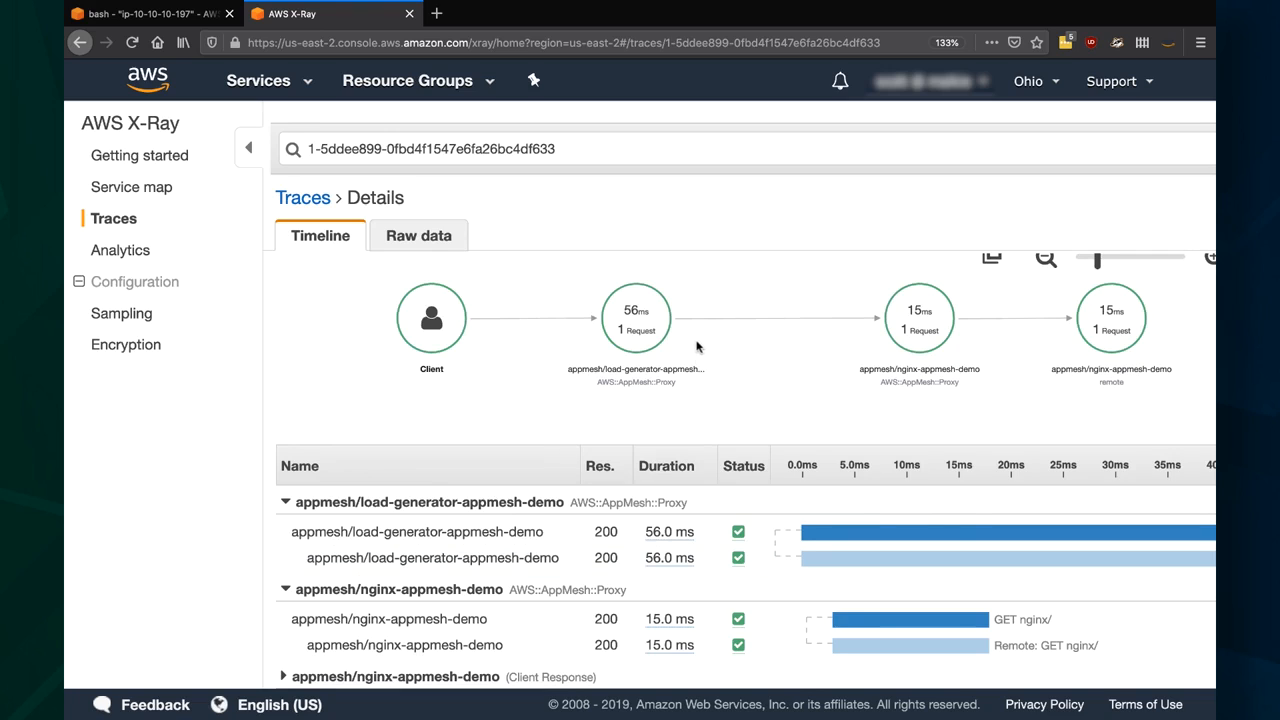
{"action": "mouse_move", "coordinate": [856, 354]}
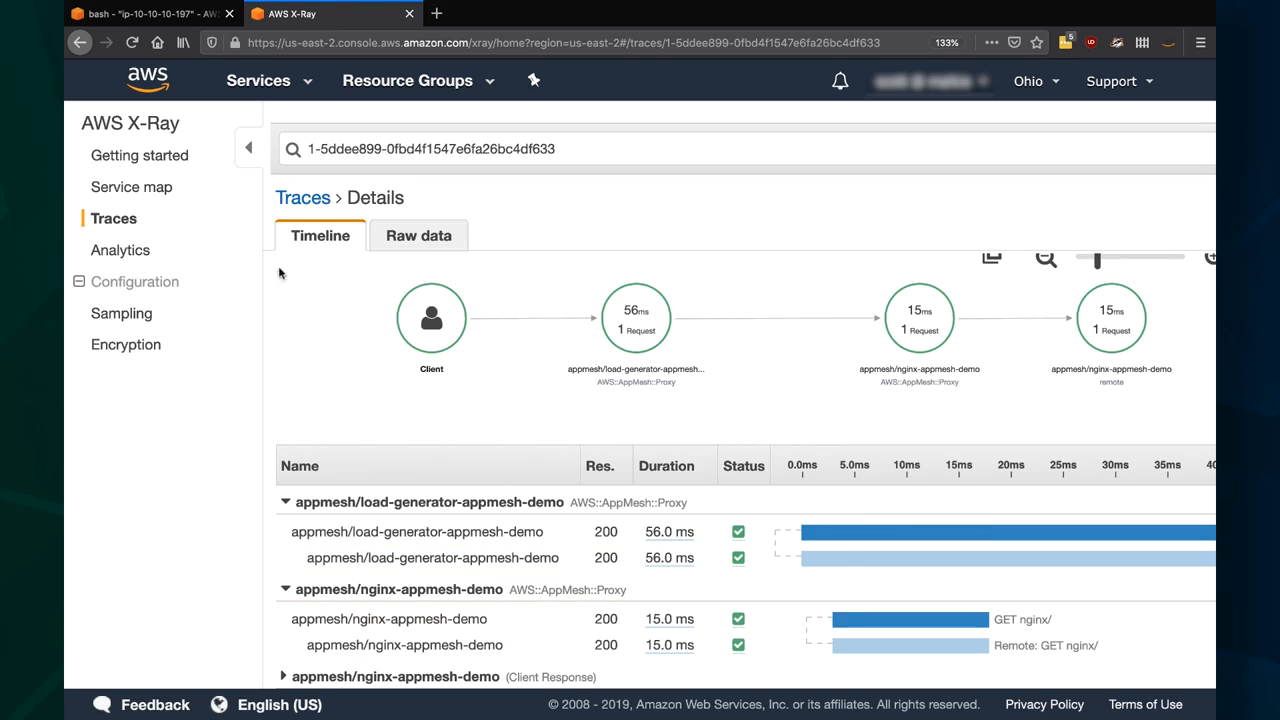
{"action": "left_click", "coordinate": [302, 198]}
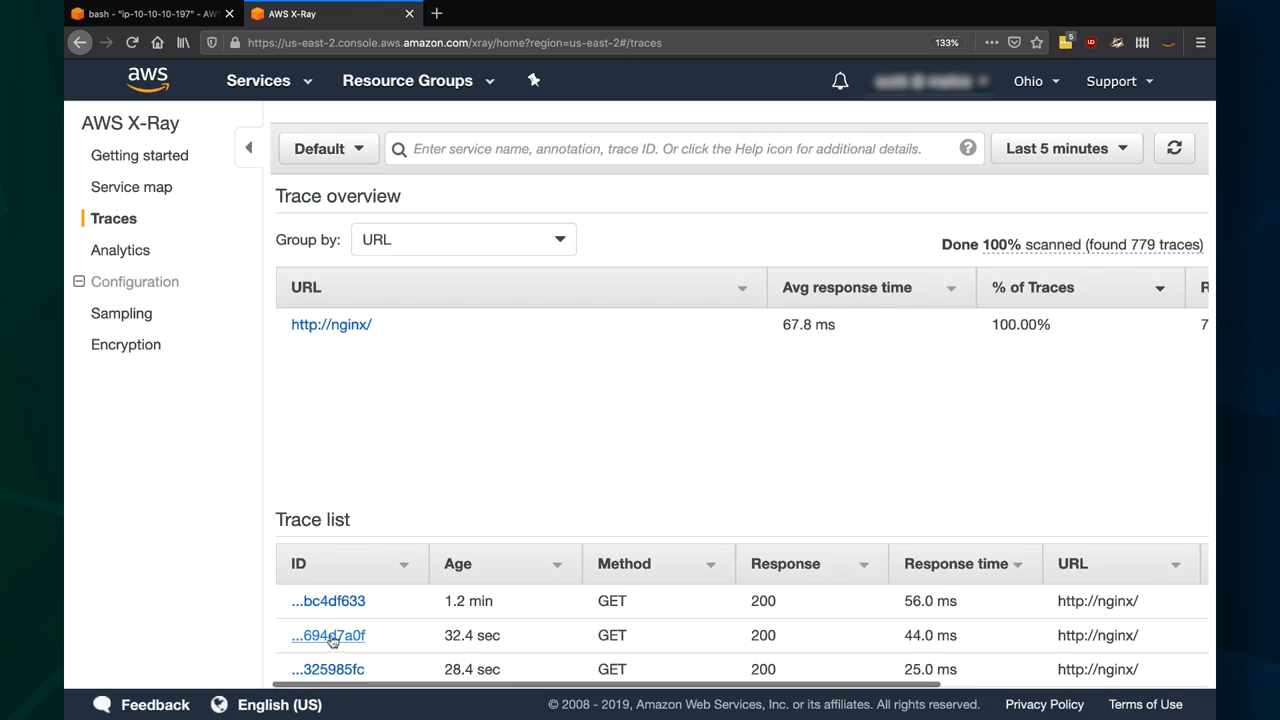
{"action": "left_click", "coordinate": [328, 636]}
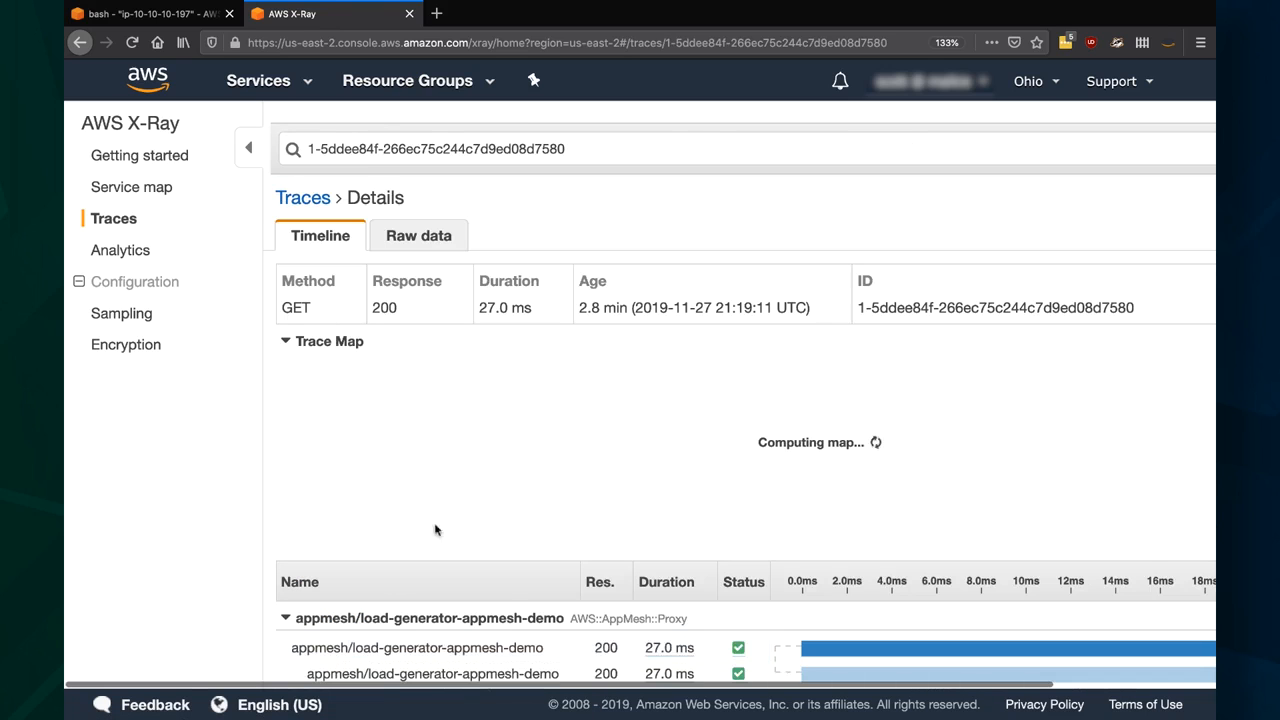
{"action": "mouse_move", "coordinate": [668, 532]}
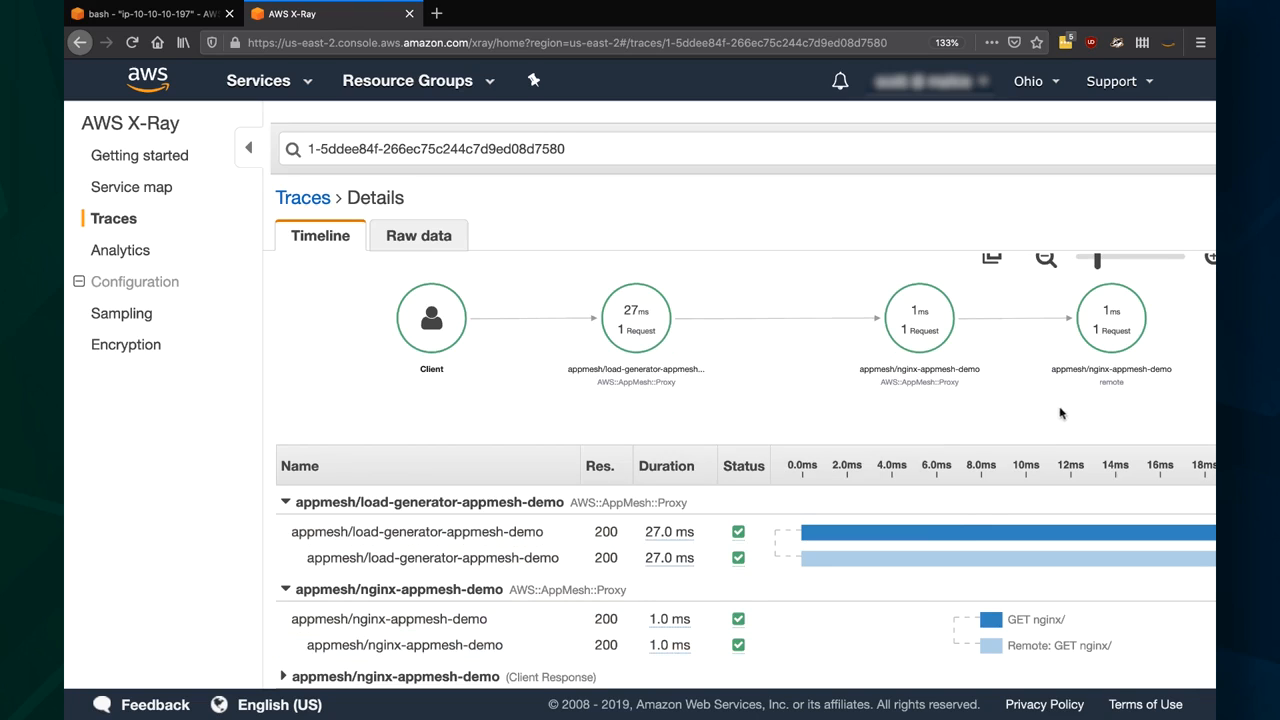
{"action": "mouse_move", "coordinate": [388, 378]}
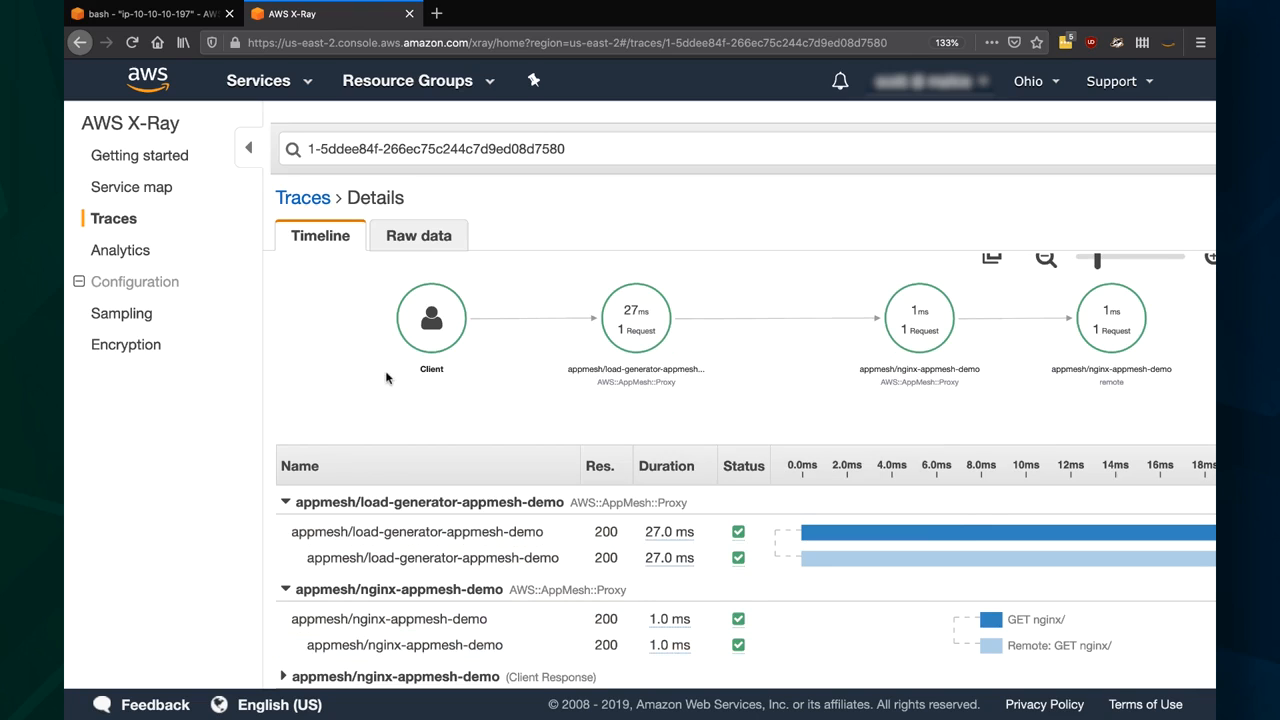
{"action": "mouse_move", "coordinate": [856, 424]}
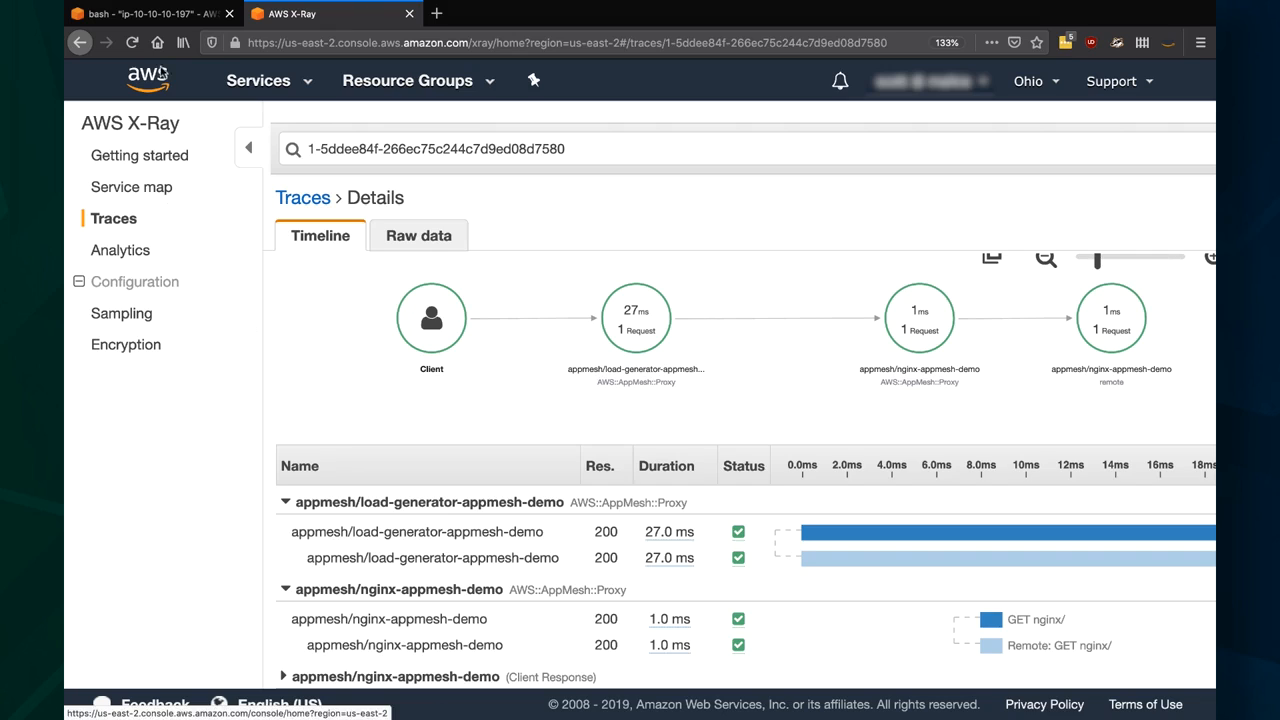
Run kubectl -n appmesh-system port-forward svc/grafana 8082:3000 from the Cloud9 terminal.
{"action": "left_click", "coordinate": [150, 12]}
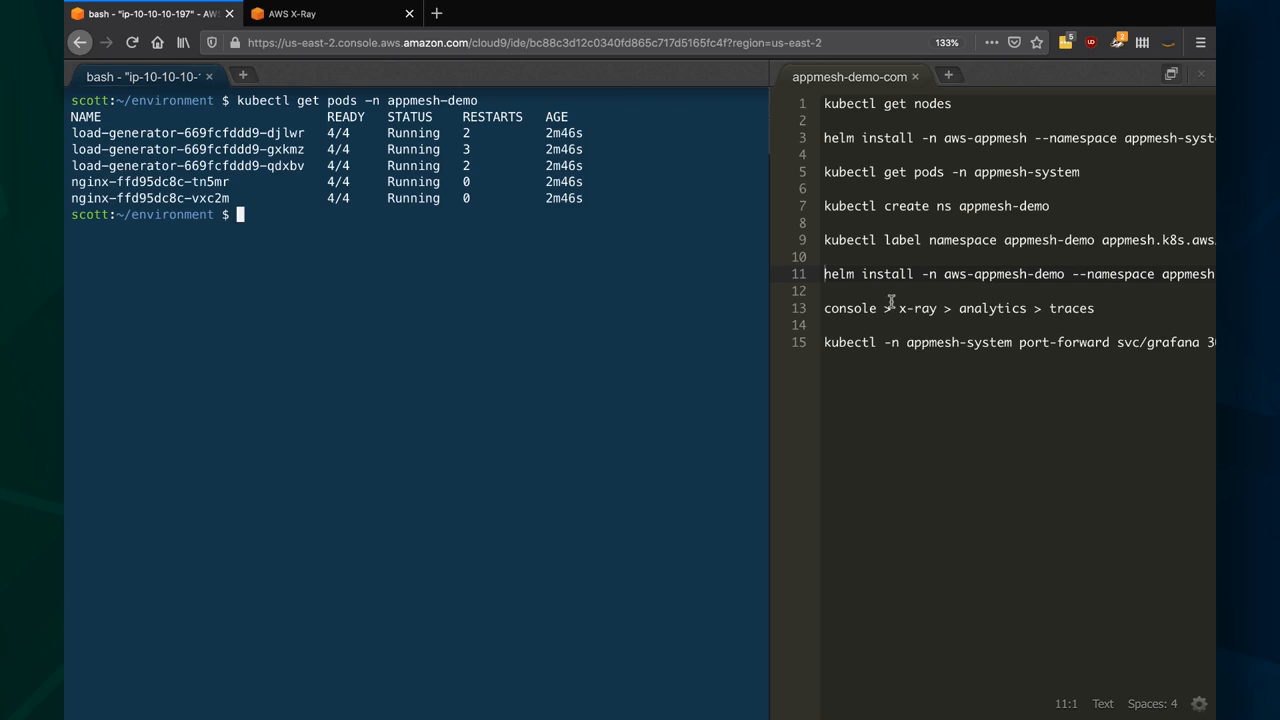
{"action": "left_click", "coordinate": [864, 342]}
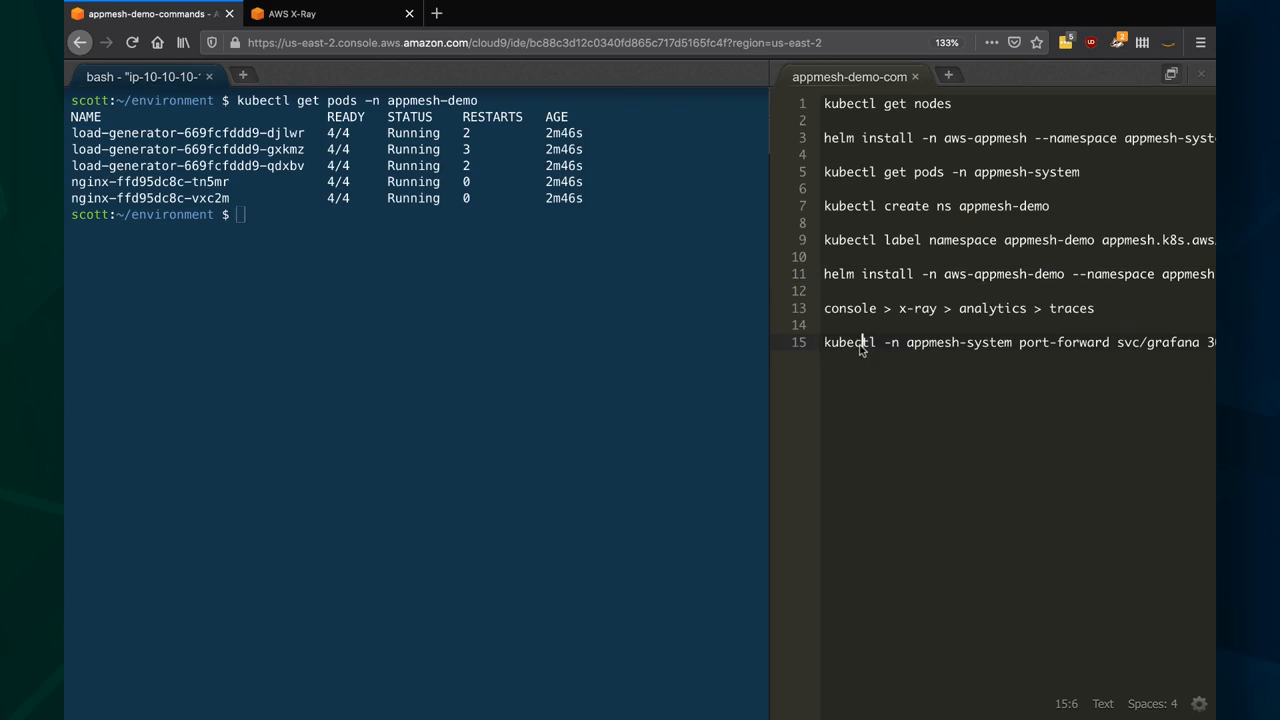
{"action": "double_click", "coordinate": [848, 342]}
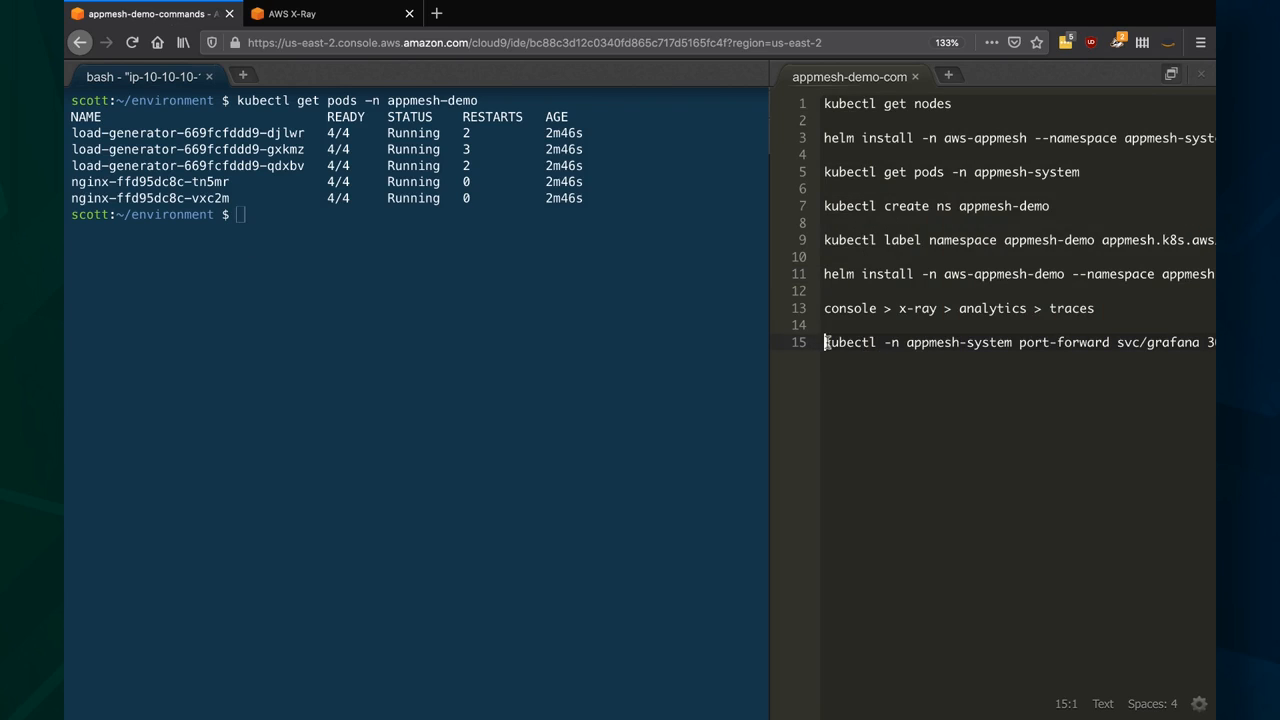
{"action": "triple_click", "coordinate": [1000, 342]}
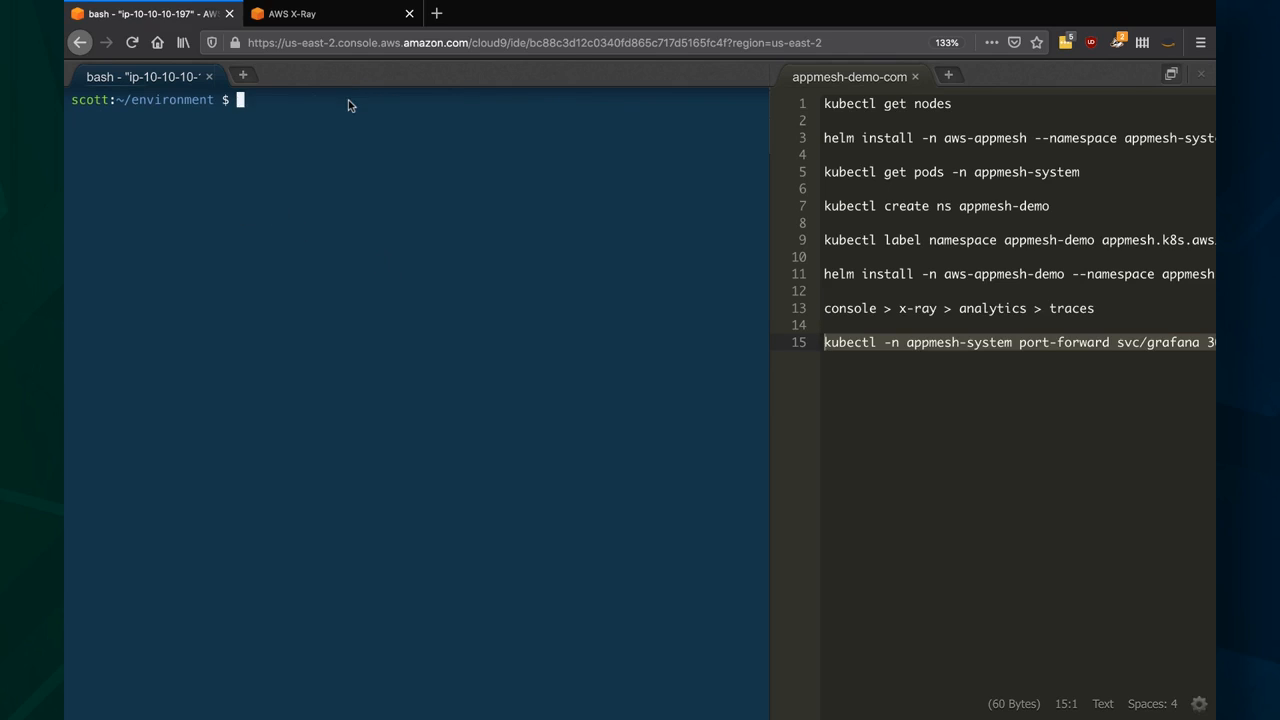
{"action": "type", "text": "kubectl -n appmesh-system port-forward svc/grafana 8082:3000"}
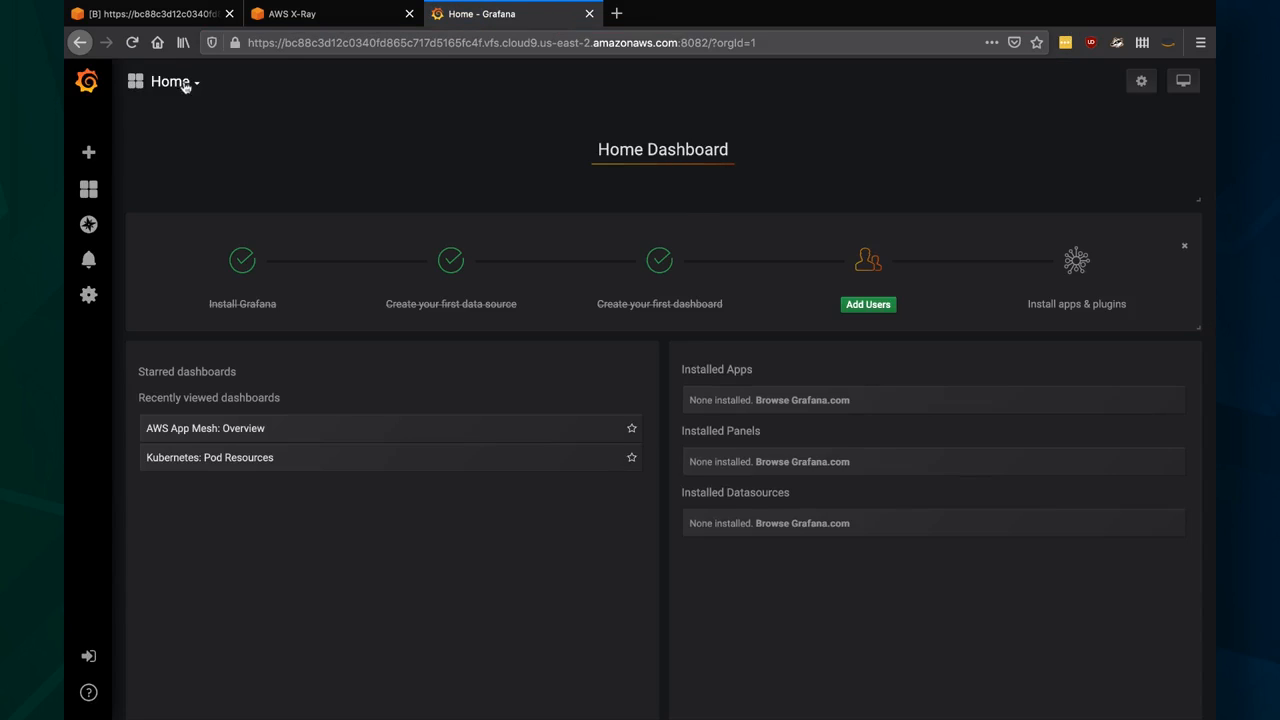
Open AWS App Mesh: Overview from the Home Dashboard's recently viewed list.
{"action": "left_click", "coordinate": [204, 428]}
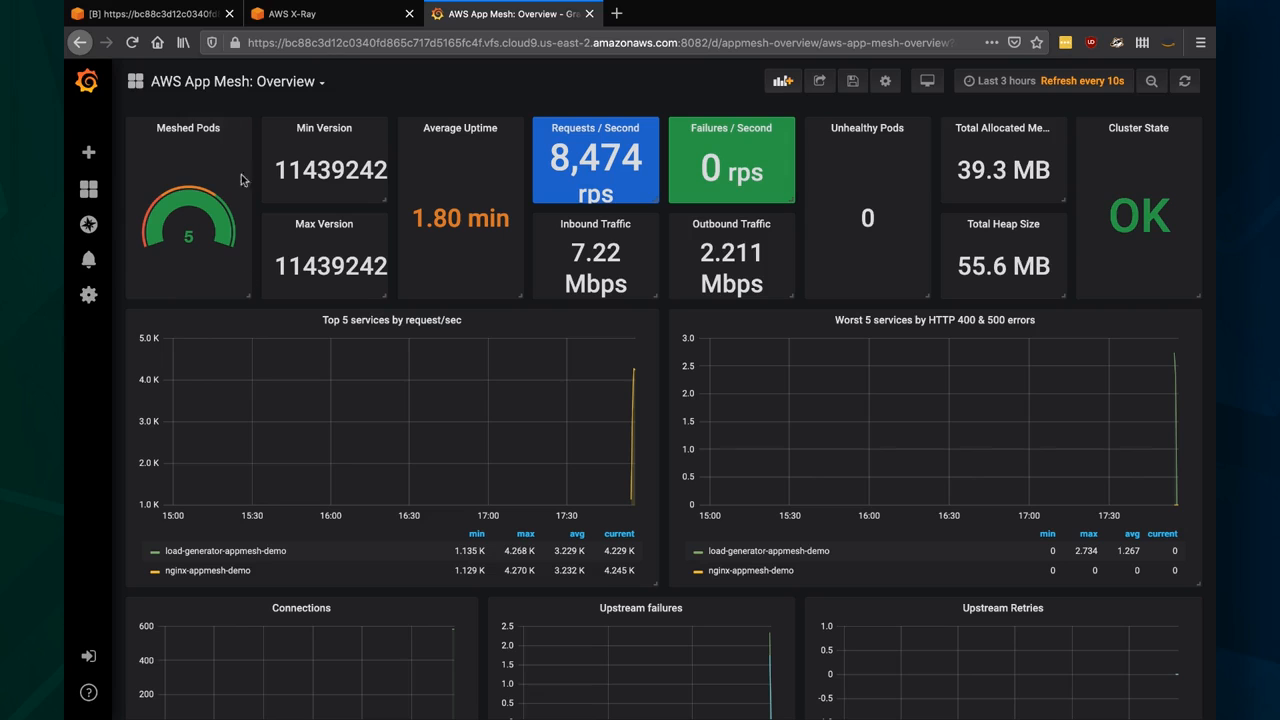
{"action": "mouse_move", "coordinate": [530, 104]}
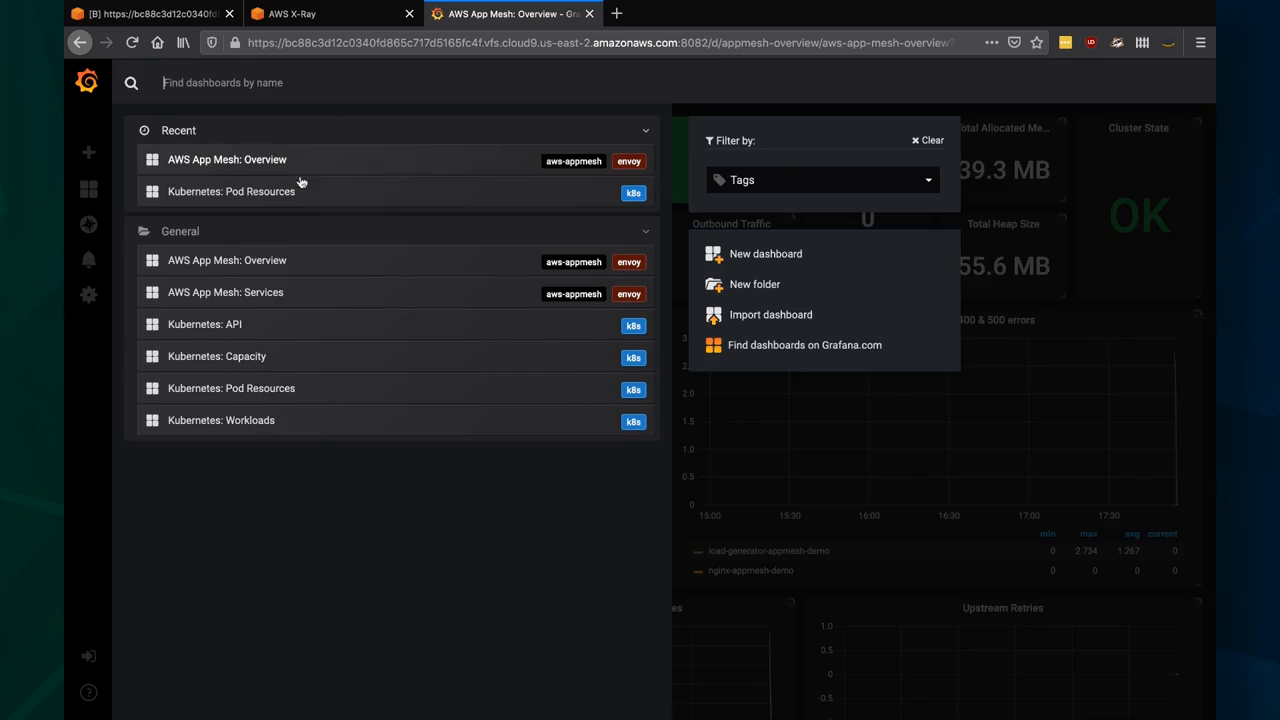
View Services dashboard metrics for nginx-appmesh-demo, then switch to load-generator-appmesh-demo.
{"action": "left_click", "coordinate": [224, 292]}
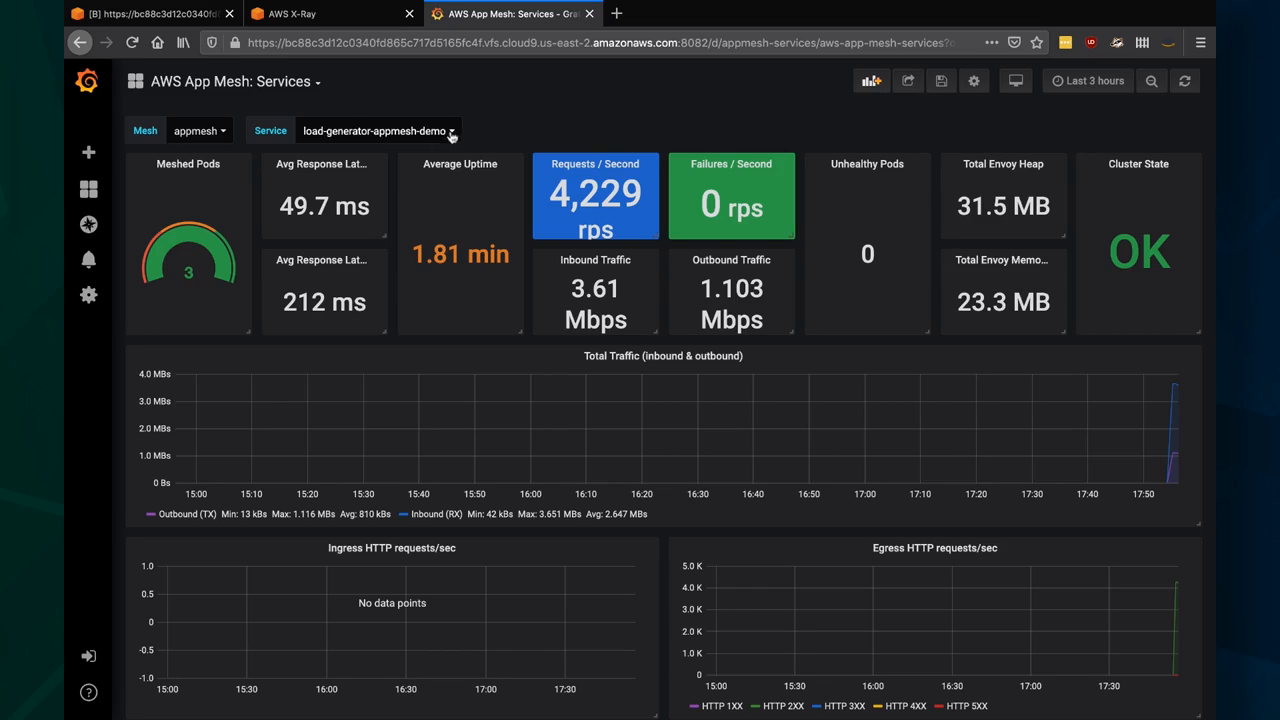
{"action": "left_click", "coordinate": [378, 130]}
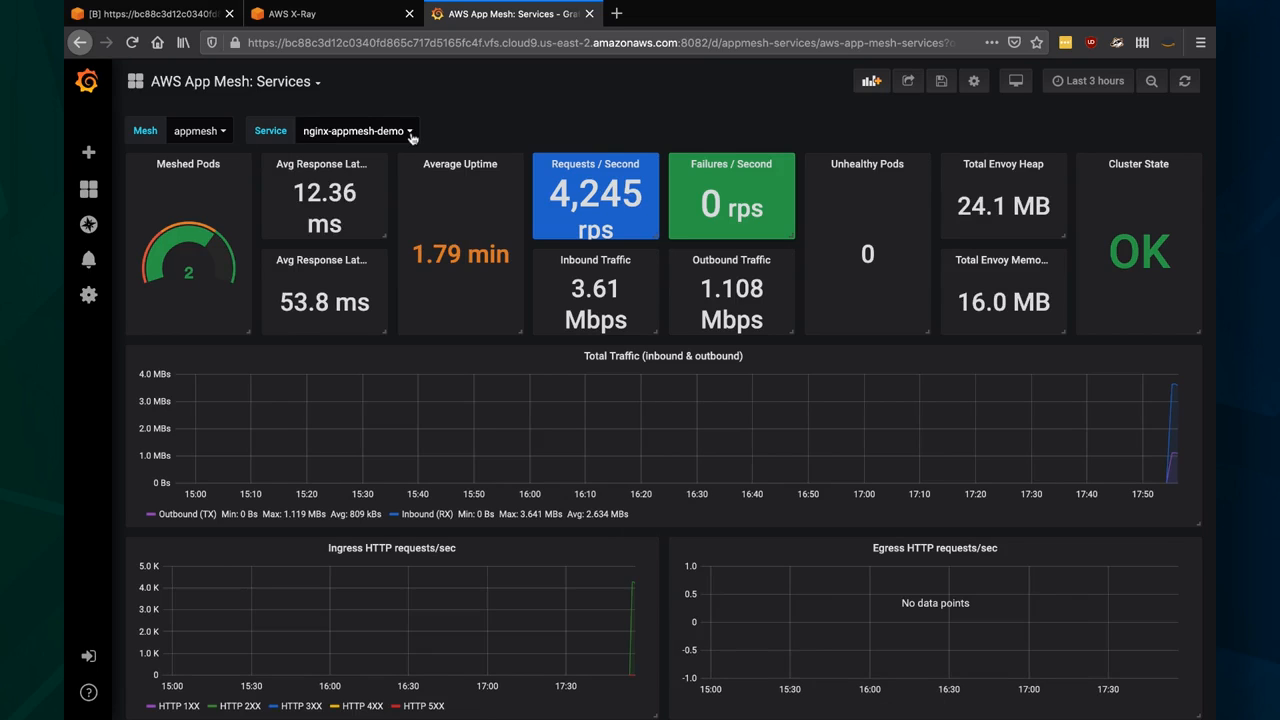
{"action": "left_click", "coordinate": [352, 130]}
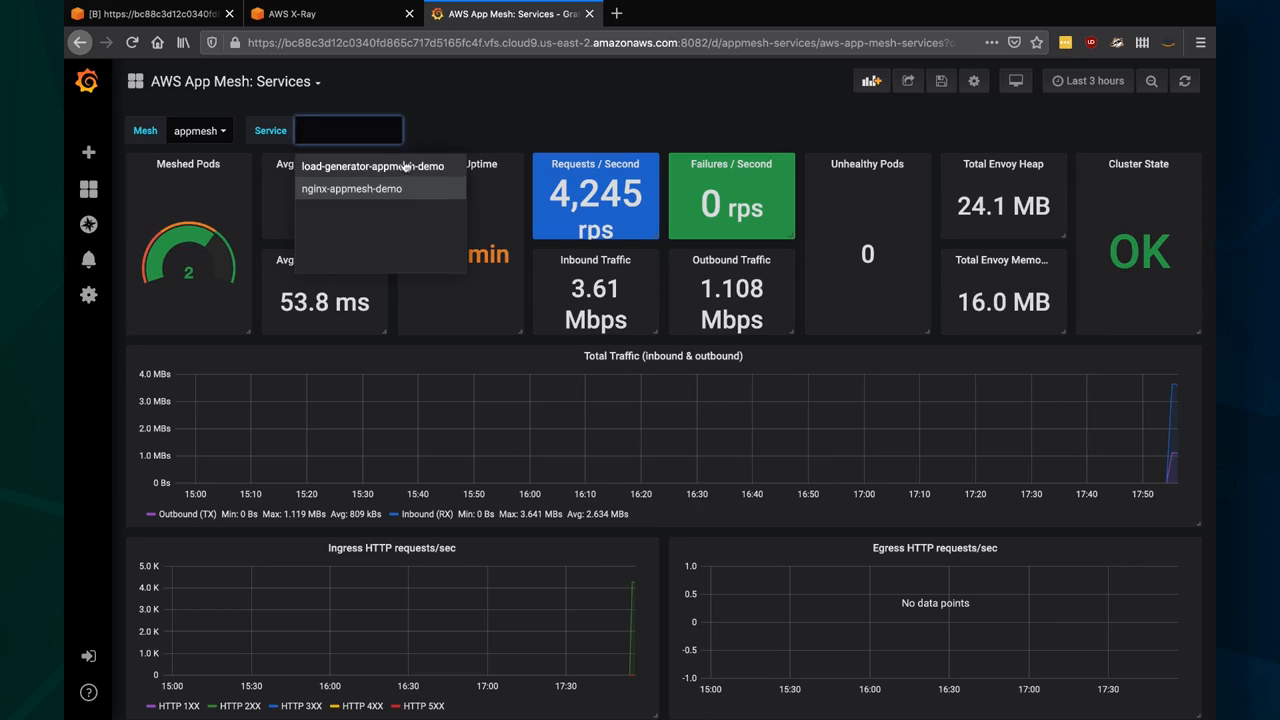
{"action": "left_click", "coordinate": [372, 166]}
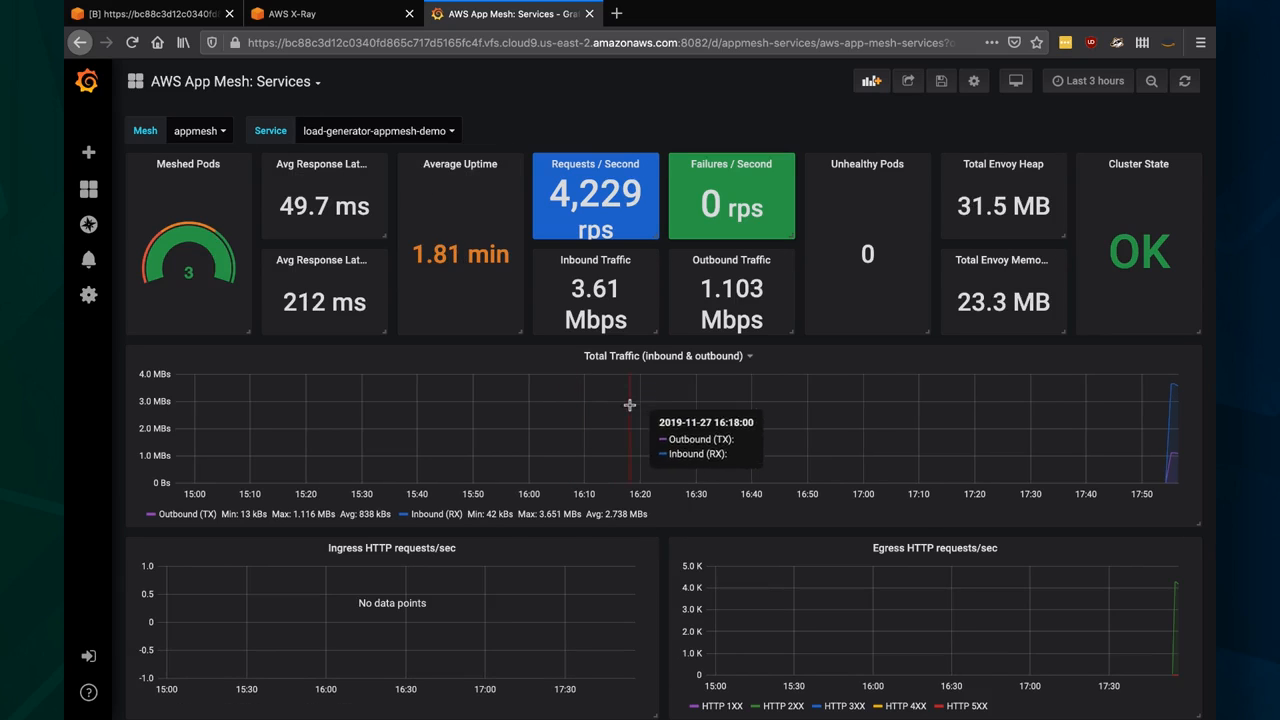
{"action": "mouse_move", "coordinate": [808, 610]}
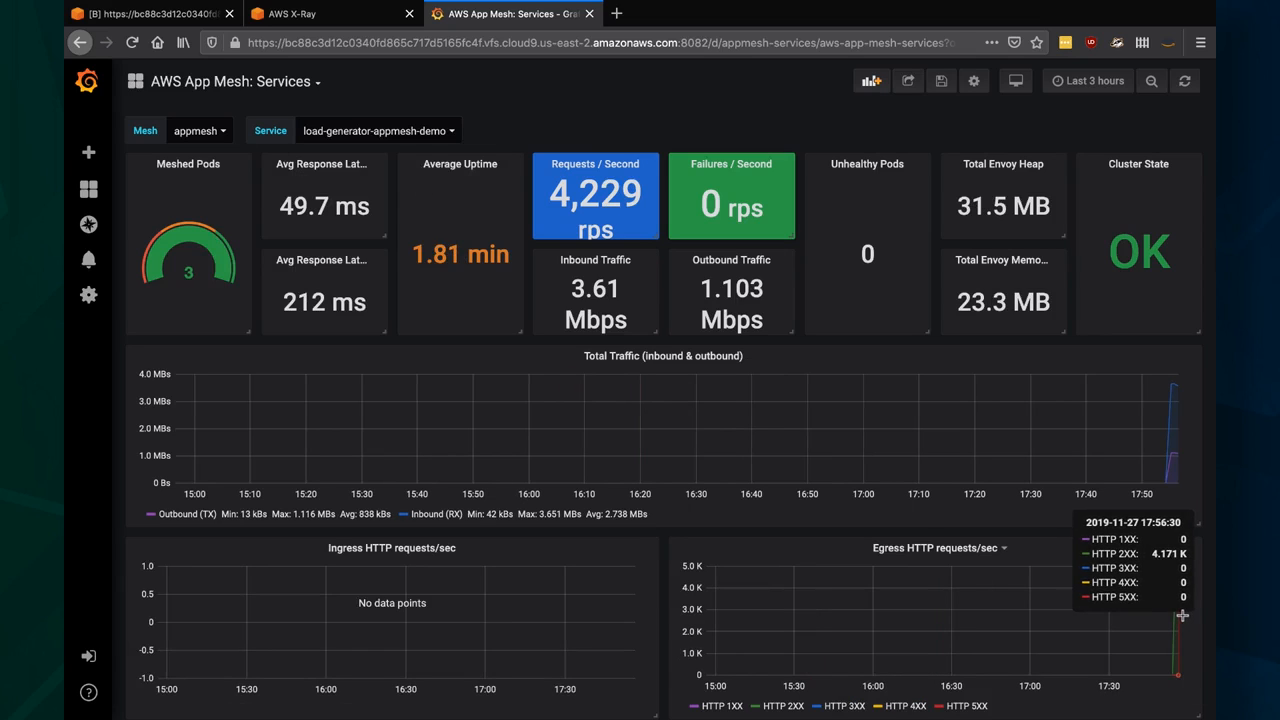
{"action": "mouse_move", "coordinate": [632, 606]}
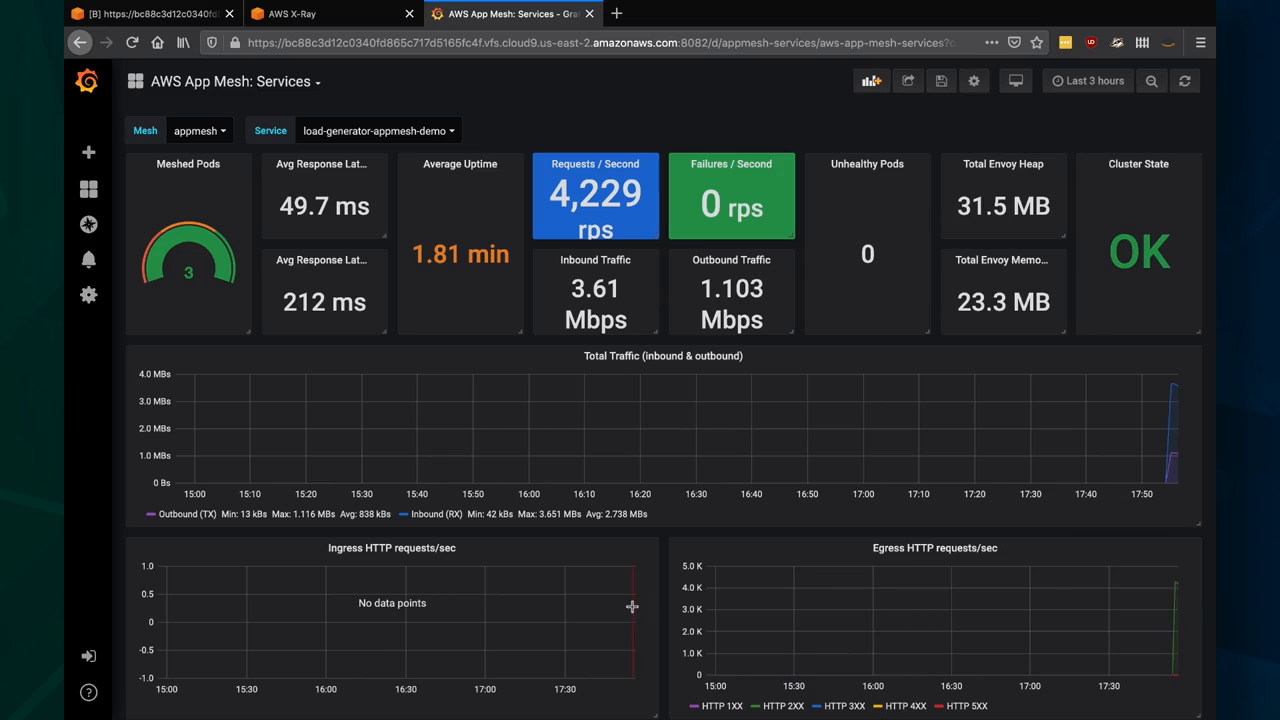